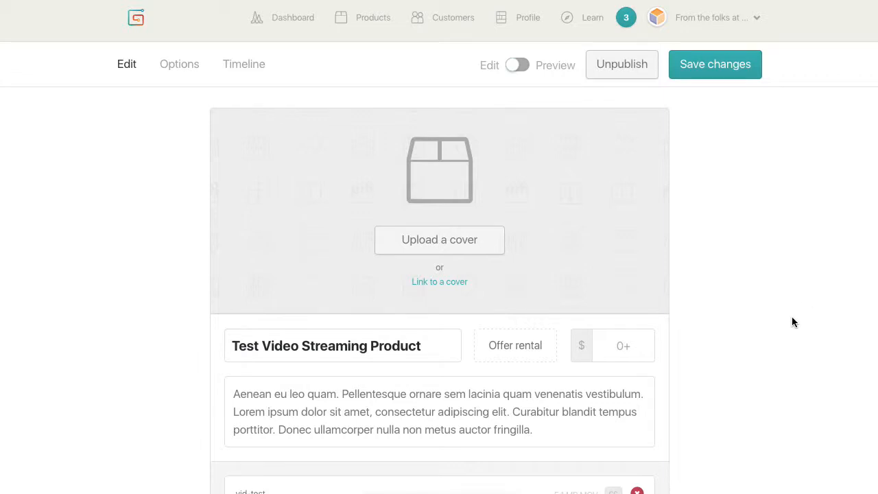
{"action": "mouse_move", "coordinate": [763, 288]}
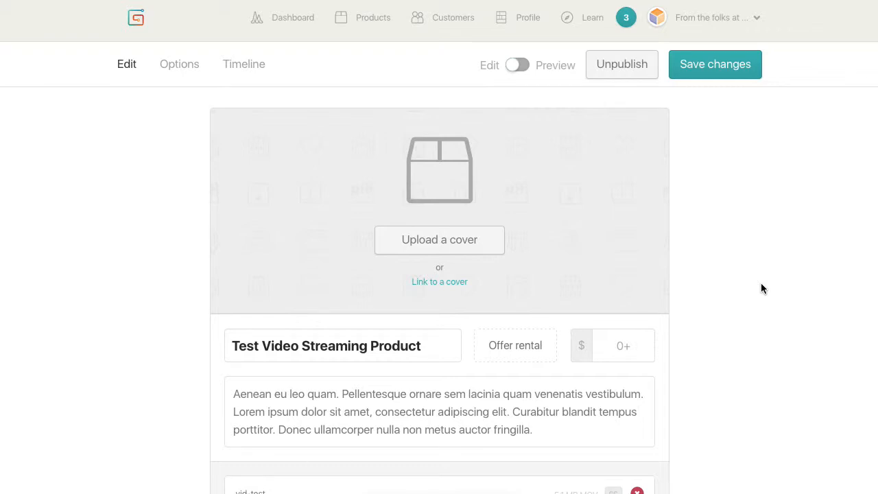
{"action": "mouse_move", "coordinate": [744, 305]}
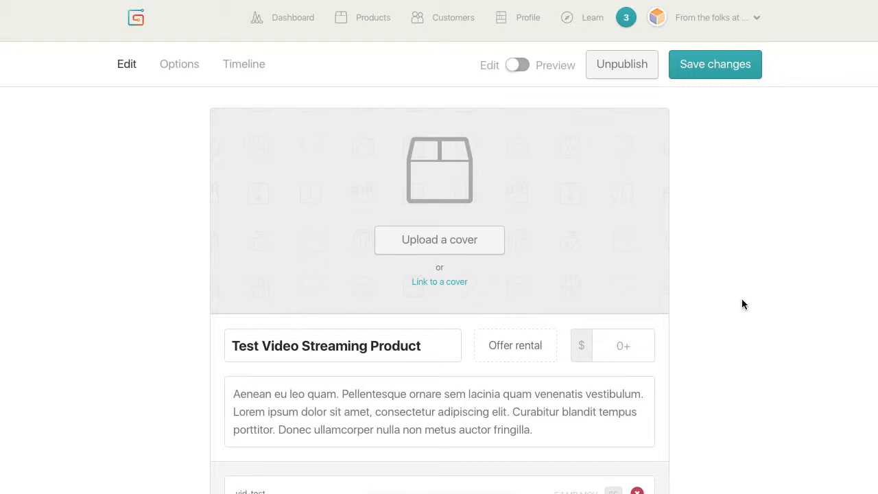
{"action": "mouse_move", "coordinate": [724, 307]}
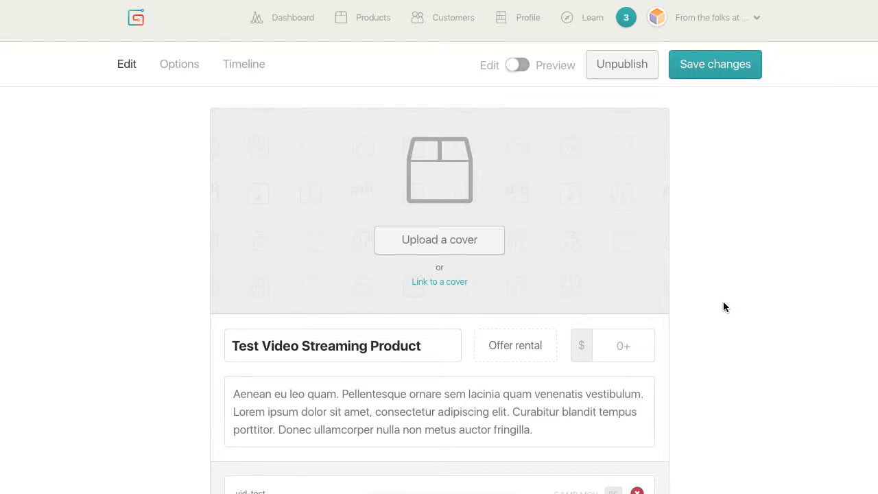
{"action": "mouse_move", "coordinate": [735, 321]}
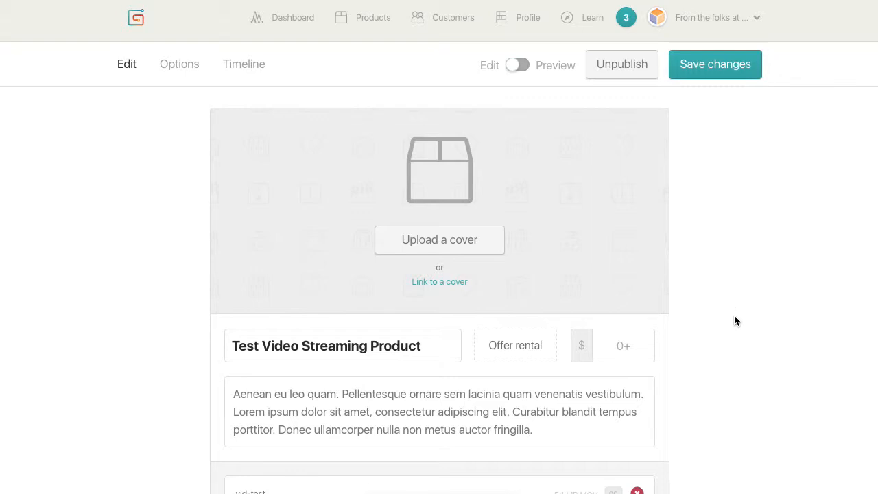
{"action": "mouse_move", "coordinate": [741, 261]}
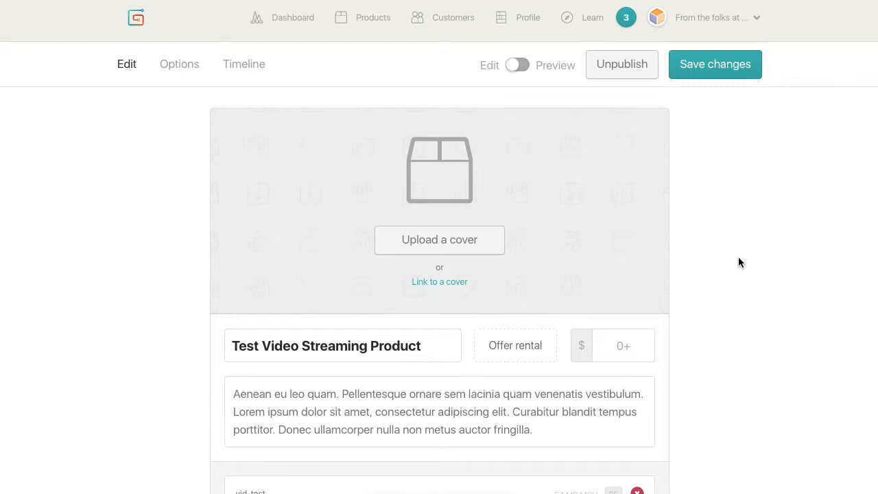
Review the product's options, return to the editor and start uploading an image as the product cover
{"action": "scroll", "scroll_direction": "down", "scroll_amount": 3}
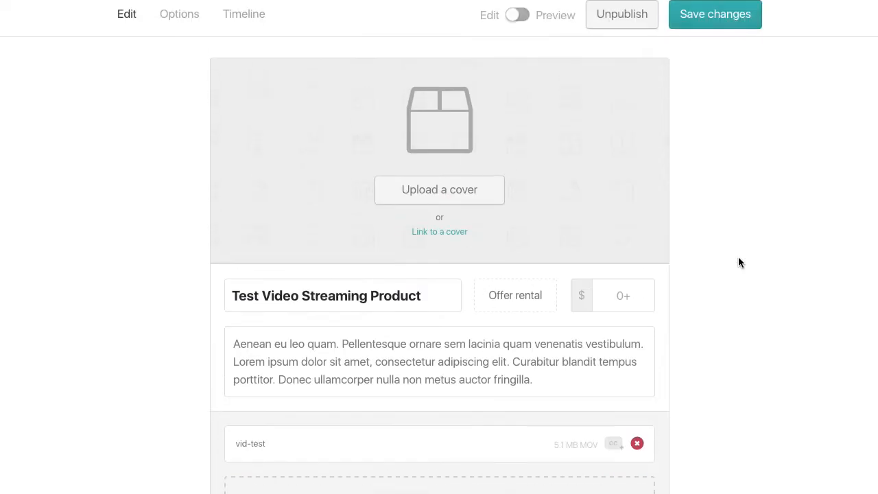
{"action": "scroll", "scroll_direction": "down", "scroll_amount": 3}
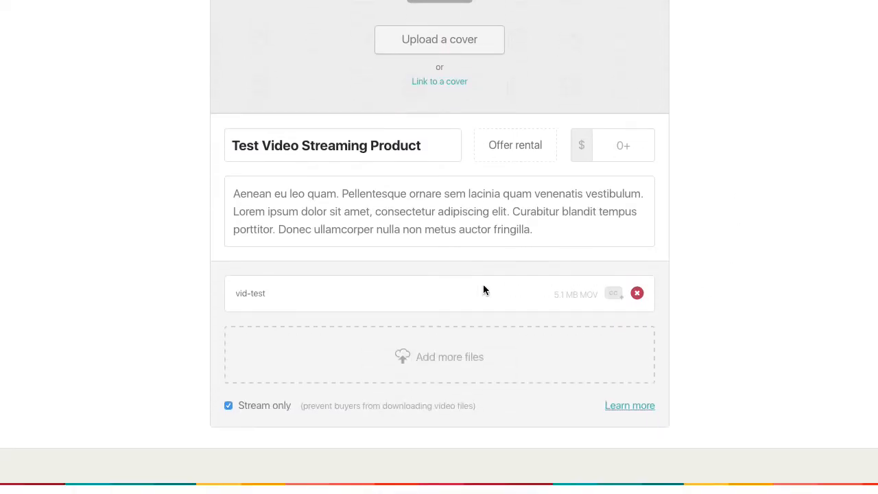
{"action": "mouse_move", "coordinate": [549, 297]}
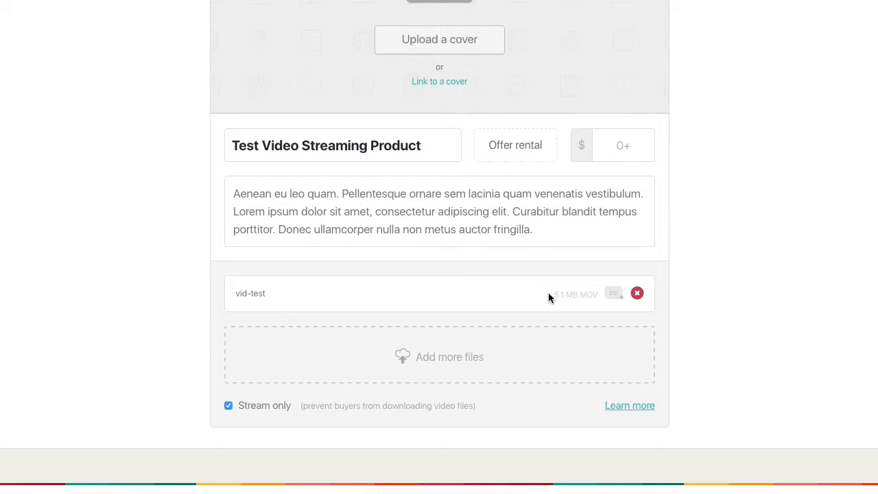
{"action": "mouse_move", "coordinate": [587, 304]}
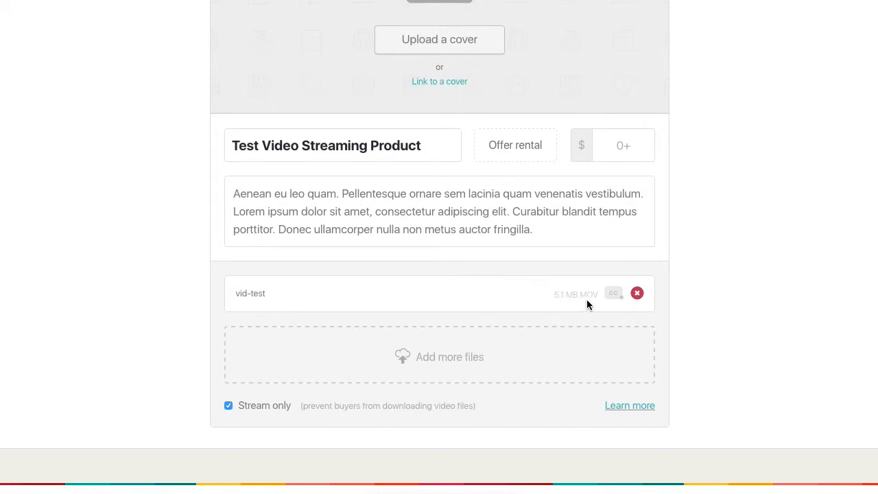
{"action": "mouse_move", "coordinate": [584, 308]}
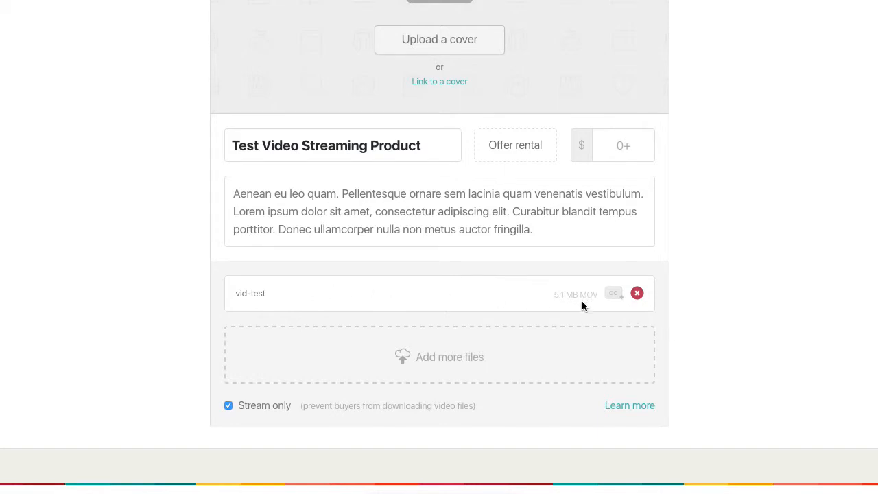
{"action": "mouse_move", "coordinate": [474, 293]}
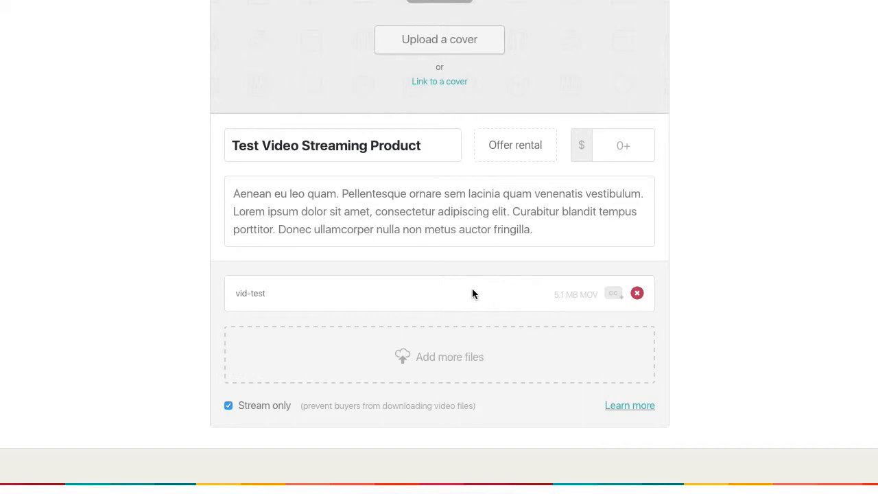
{"action": "mouse_move", "coordinate": [543, 303]}
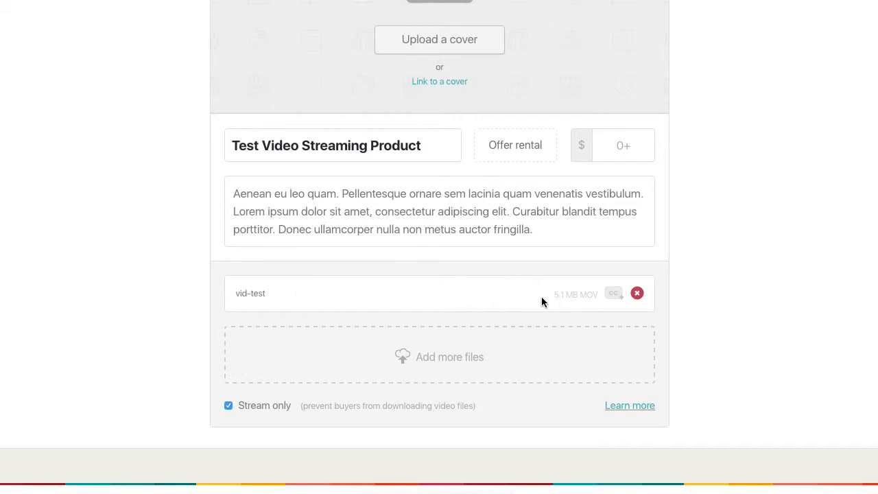
{"action": "mouse_move", "coordinate": [558, 300]}
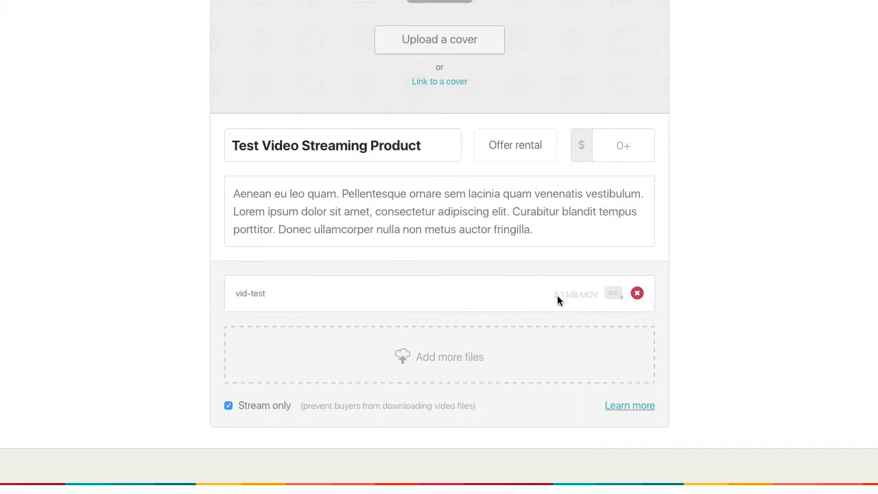
{"action": "mouse_move", "coordinate": [748, 313]}
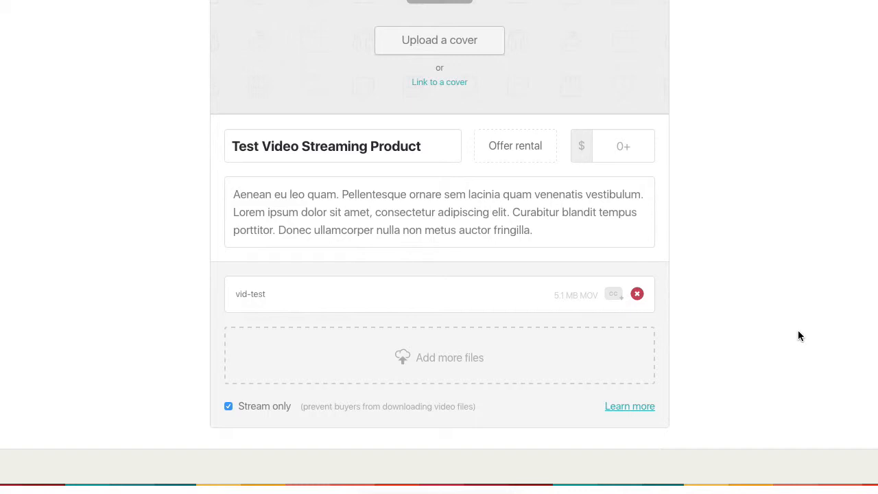
{"action": "mouse_move", "coordinate": [815, 329]}
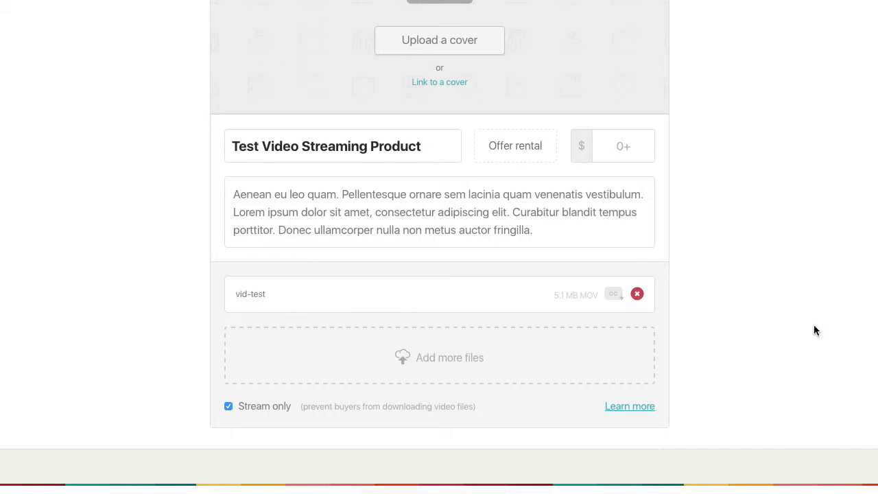
{"action": "mouse_move", "coordinate": [573, 303]}
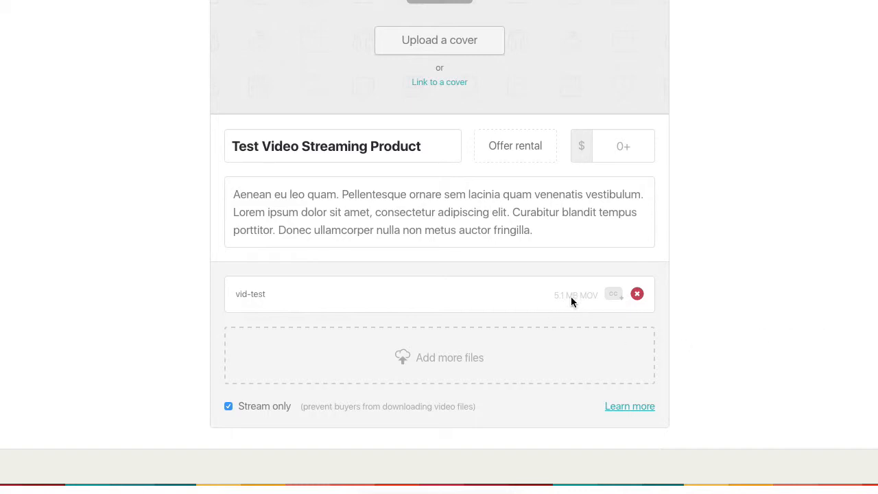
{"action": "mouse_move", "coordinate": [421, 351]}
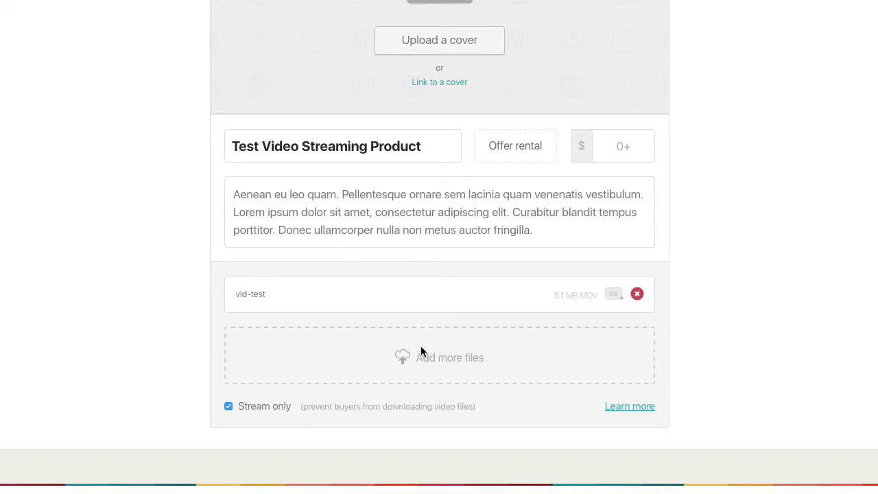
{"action": "mouse_move", "coordinate": [447, 357]}
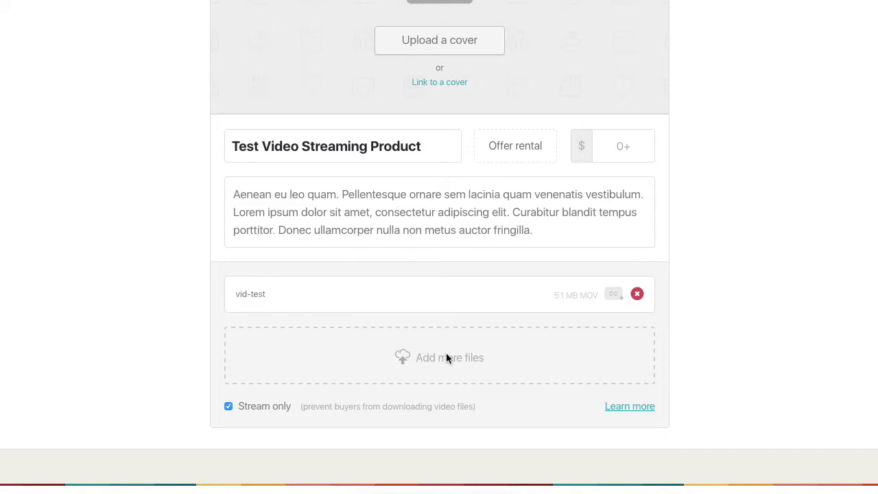
{"action": "mouse_move", "coordinate": [471, 362]}
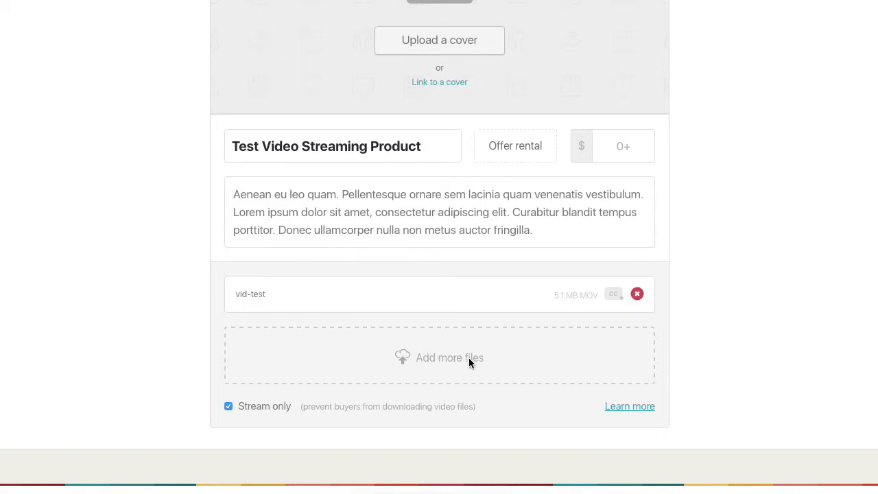
{"action": "mouse_move", "coordinate": [642, 125]}
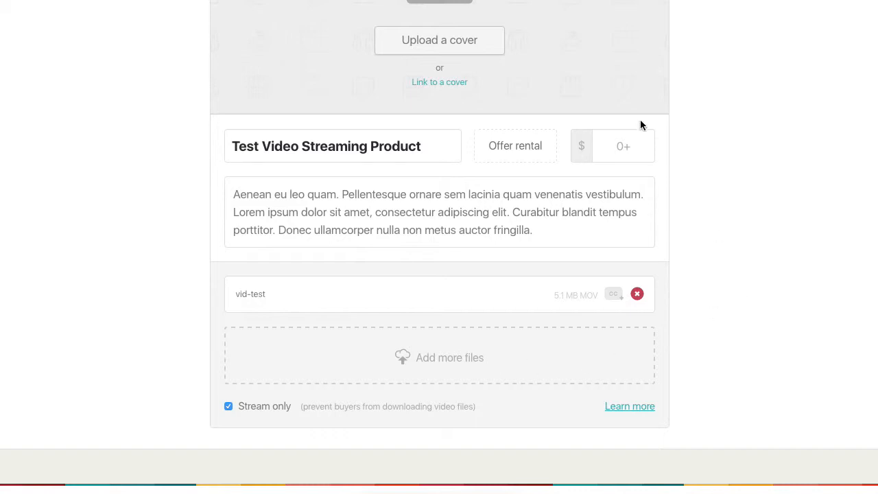
{"action": "mouse_move", "coordinate": [607, 367]}
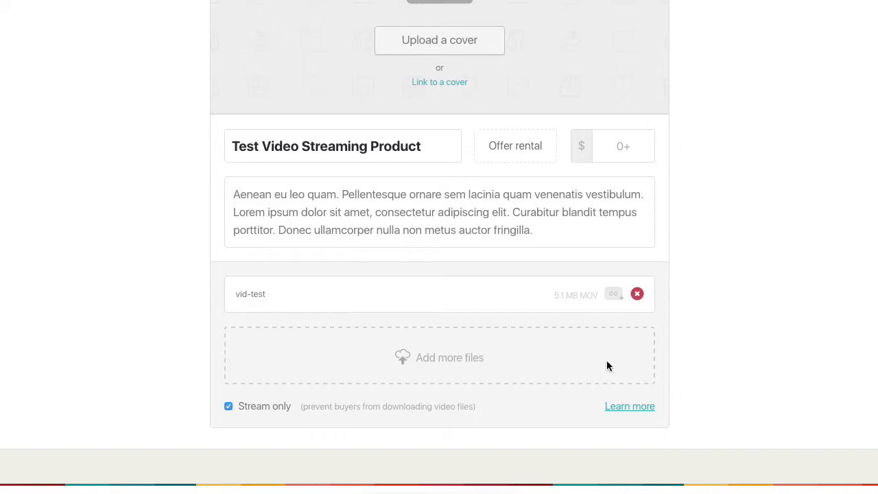
{"action": "mouse_move", "coordinate": [739, 359]}
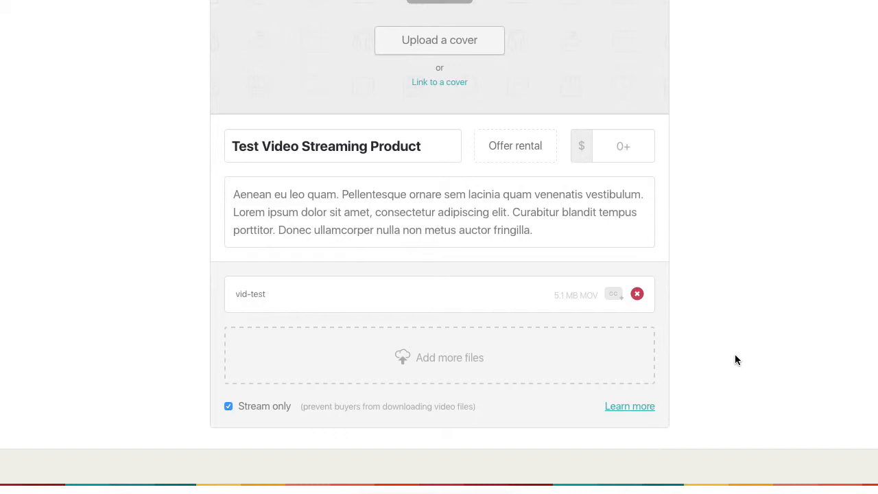
{"action": "scroll", "scroll_direction": "up", "scroll_amount": 3}
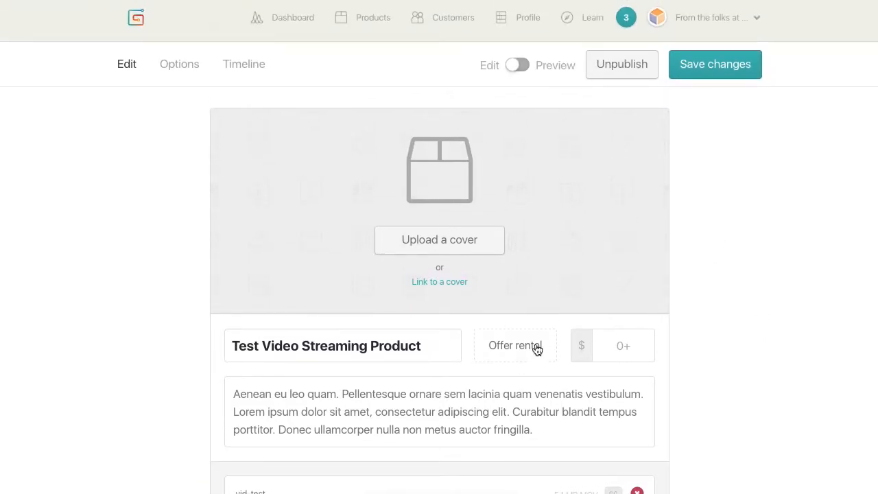
{"action": "scroll", "scroll_direction": "down", "scroll_amount": 3}
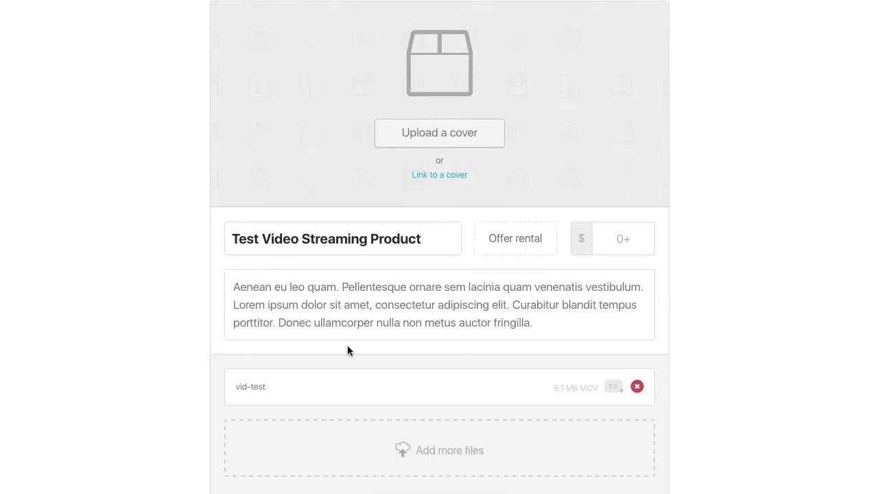
{"action": "mouse_move", "coordinate": [351, 303]}
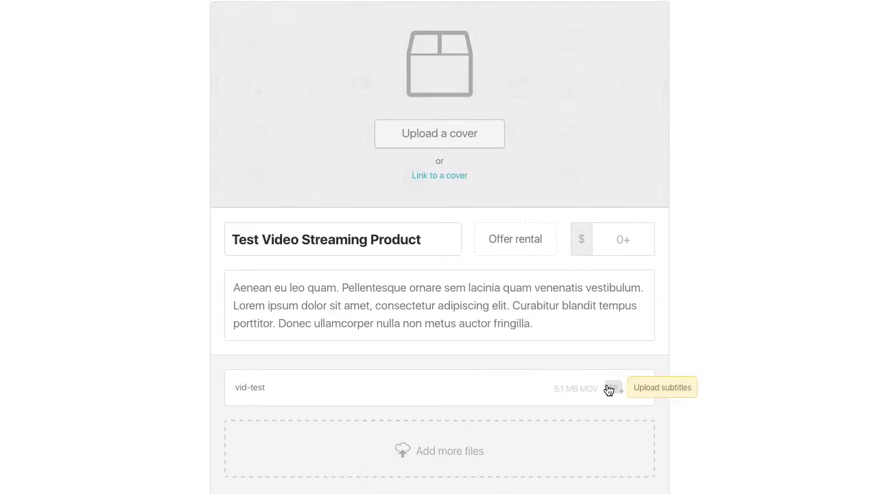
{"action": "left_click", "coordinate": [178, 65]}
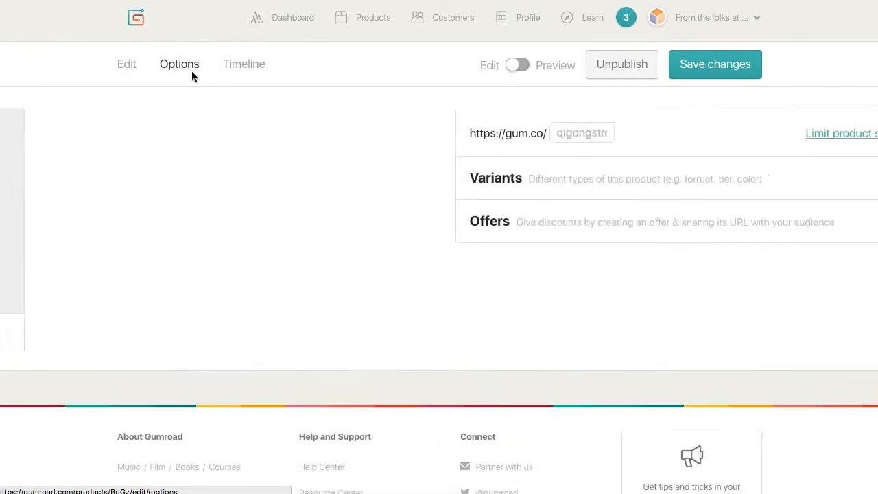
{"action": "left_click", "coordinate": [126, 64]}
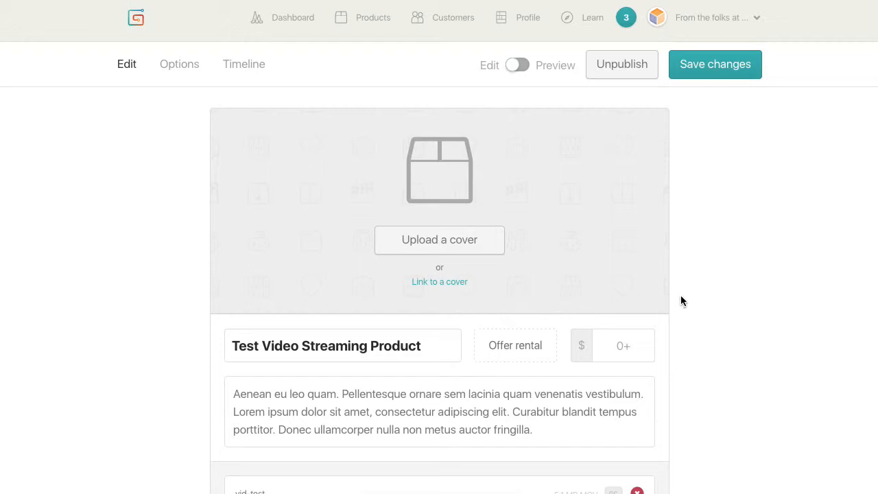
{"action": "mouse_move", "coordinate": [439, 245]}
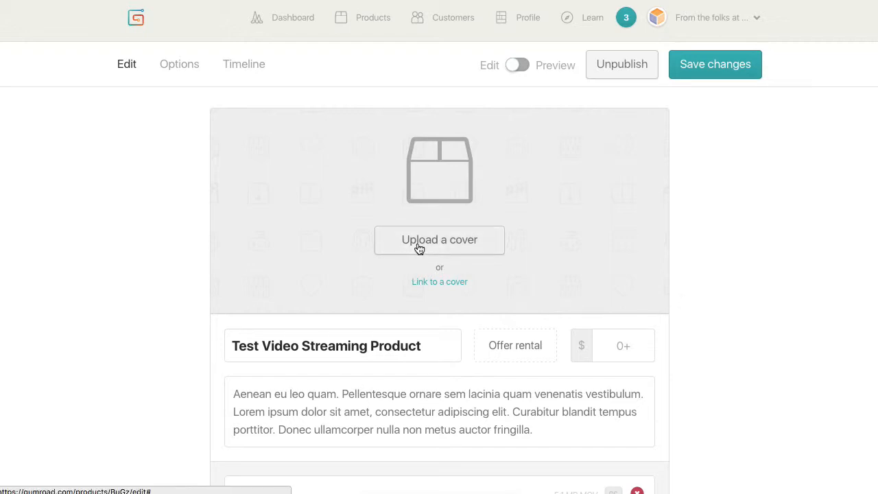
{"action": "left_click", "coordinate": [439, 238]}
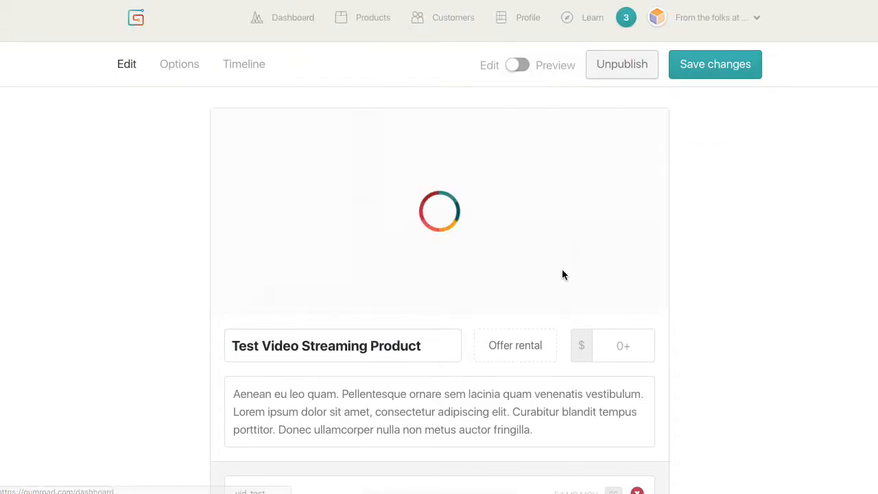
{"action": "mouse_move", "coordinate": [607, 167]}
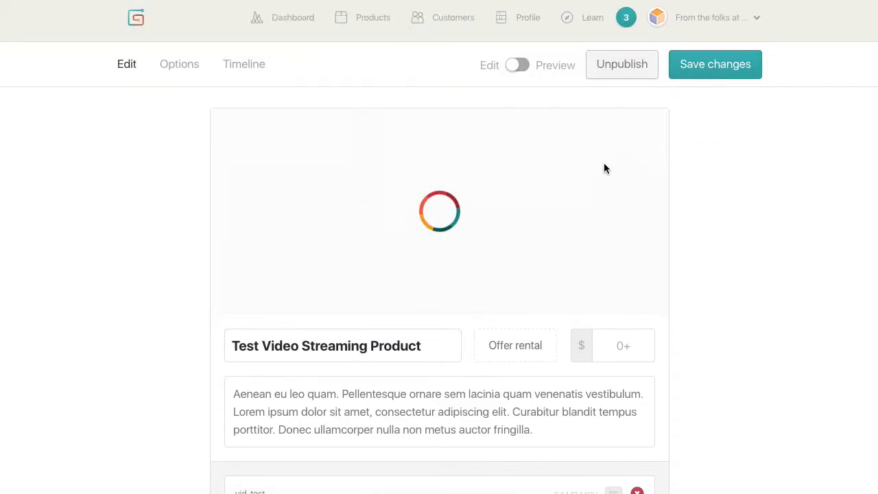
{"action": "mouse_move", "coordinate": [705, 267]}
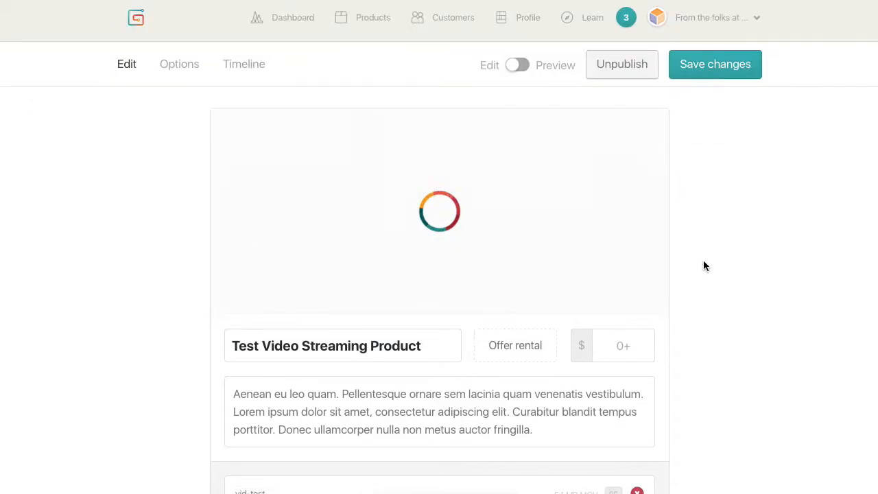
{"action": "mouse_move", "coordinate": [407, 204]}
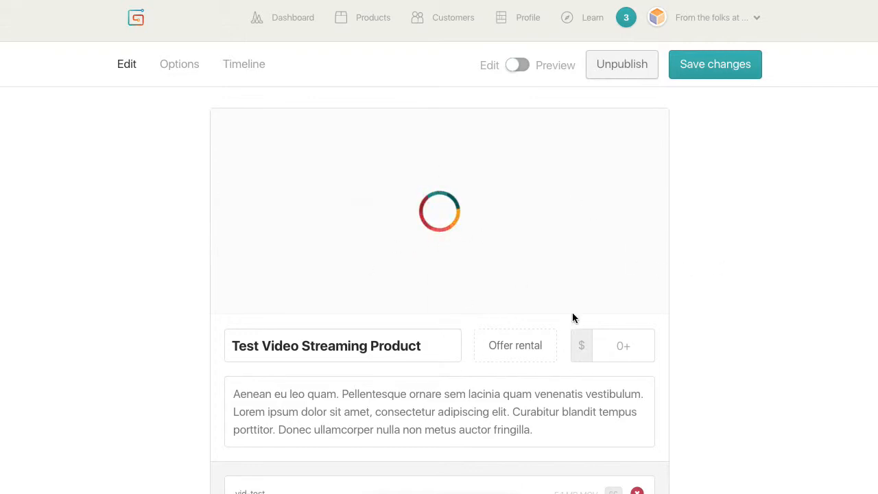
{"action": "mouse_move", "coordinate": [683, 324]}
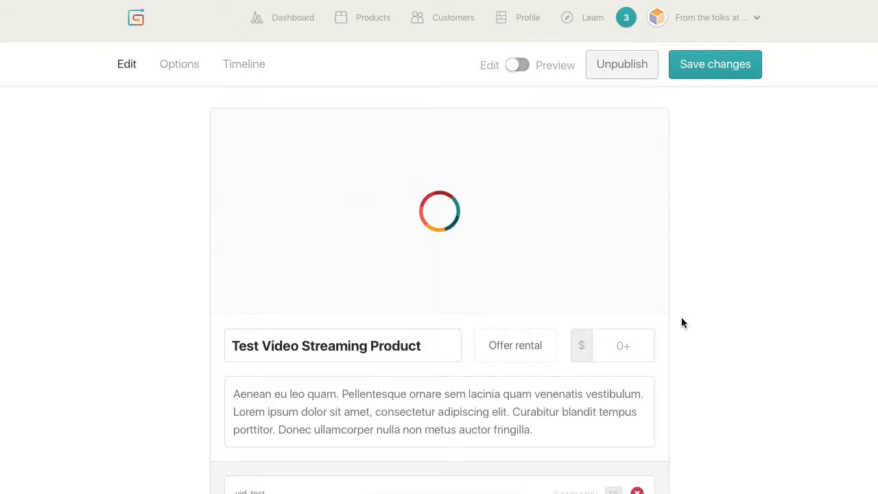
{"action": "mouse_move", "coordinate": [678, 338]}
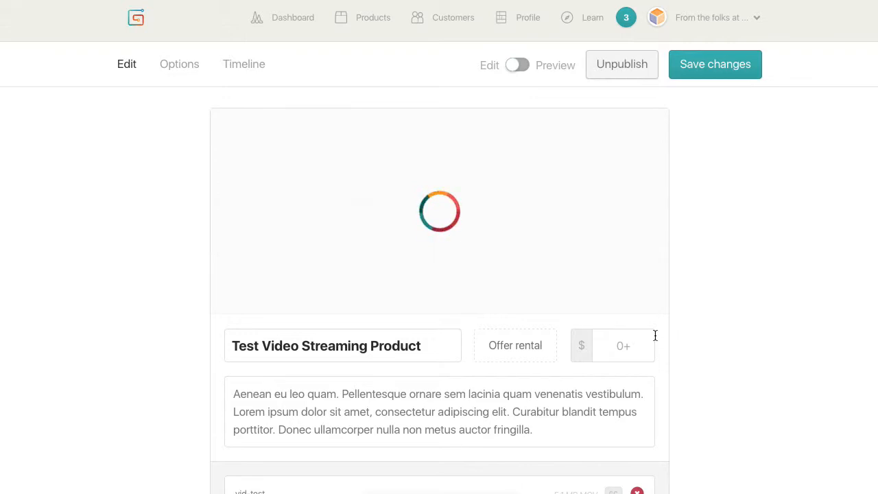
{"action": "mouse_move", "coordinate": [681, 330]}
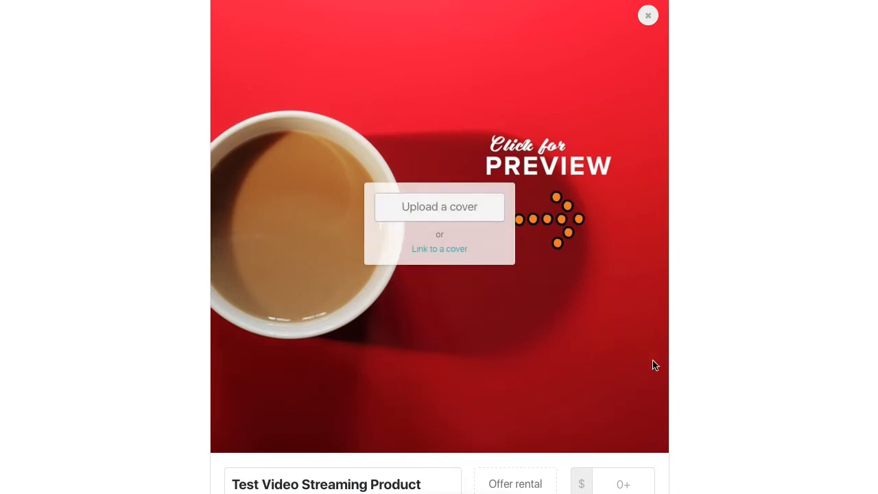
{"action": "mouse_move", "coordinate": [310, 108]}
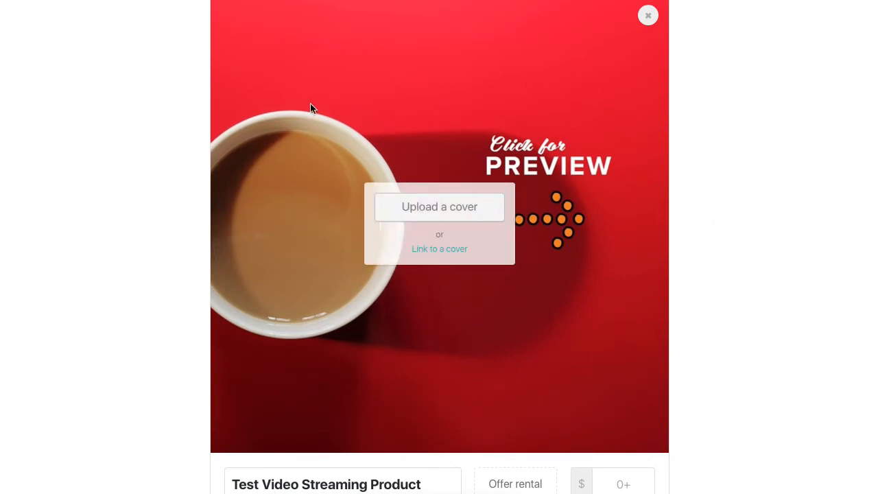
{"action": "mouse_move", "coordinate": [252, 336]}
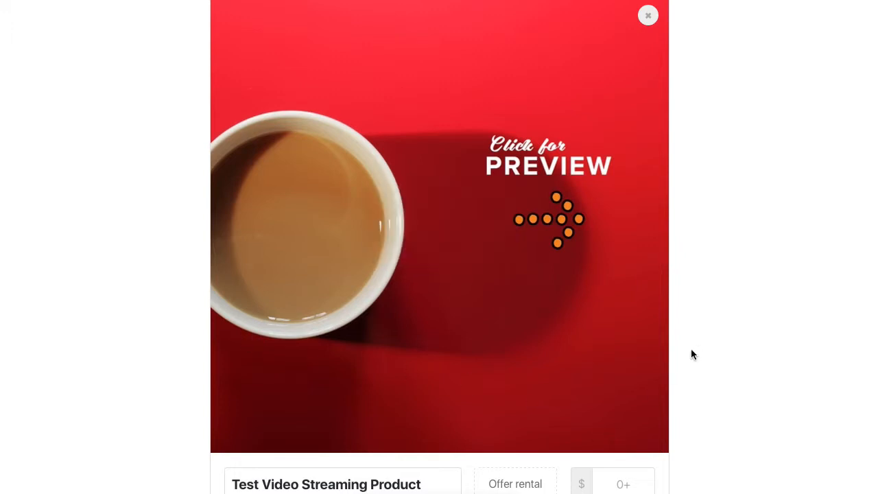
{"action": "scroll", "scroll_direction": "down", "scroll_amount": 3}
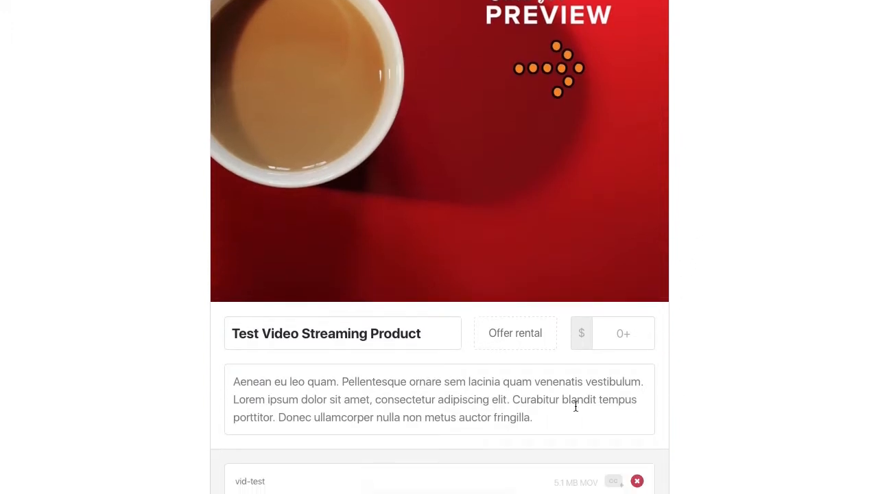
{"action": "scroll", "scroll_direction": "down", "scroll_amount": 3}
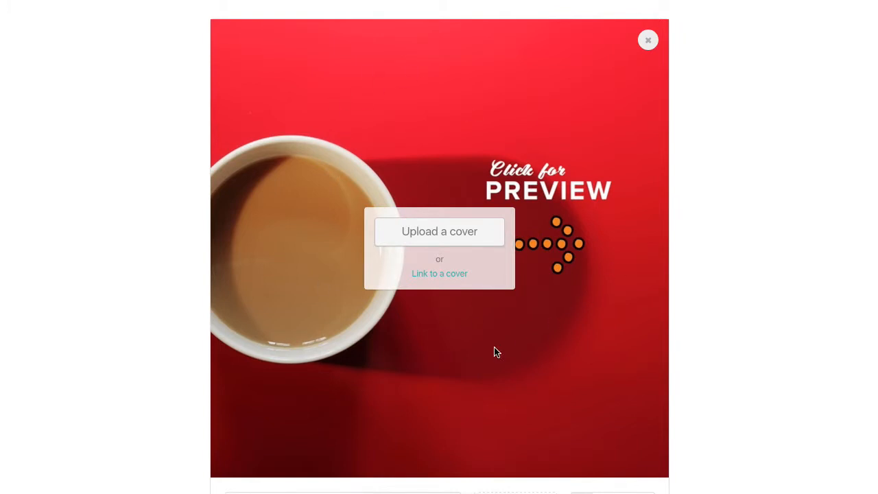
{"action": "mouse_move", "coordinate": [588, 243]}
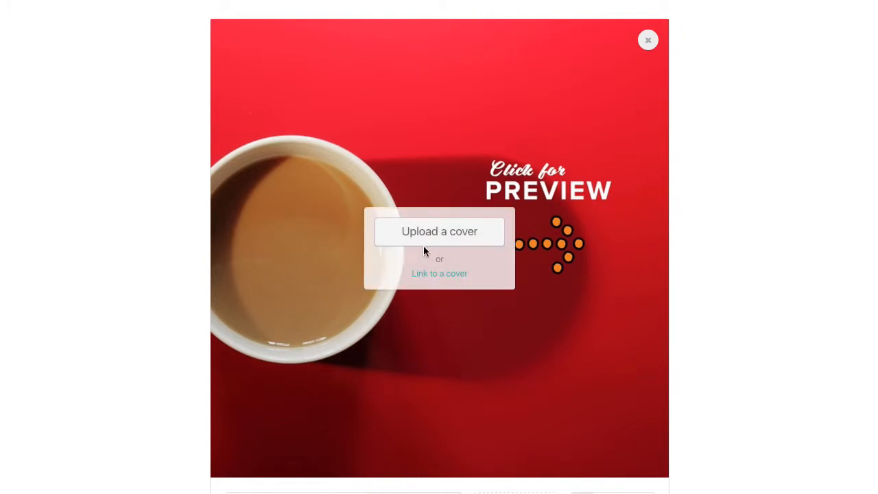
Choose to link a cover from a URL, entering the Vimeo address vimeo.com/26043132
{"action": "left_click", "coordinate": [439, 274]}
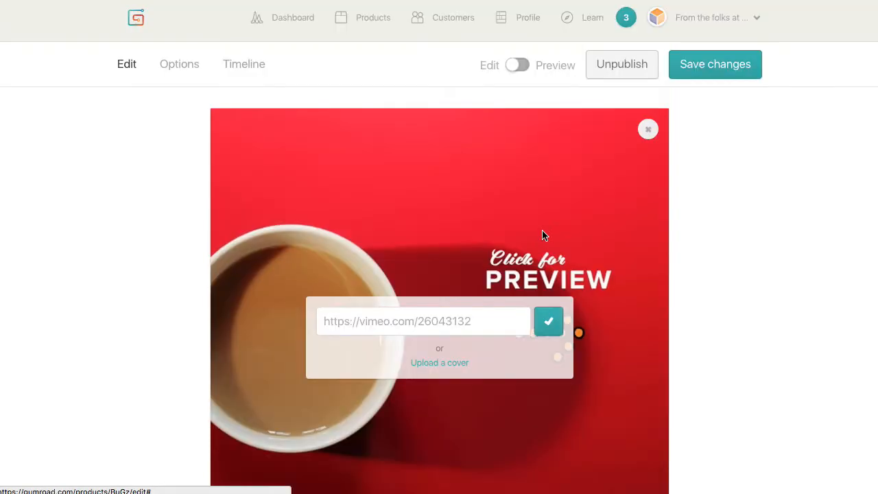
Confirm the Vimeo link as the cover, check the page and switch to preview mode
{"action": "left_click", "coordinate": [549, 321]}
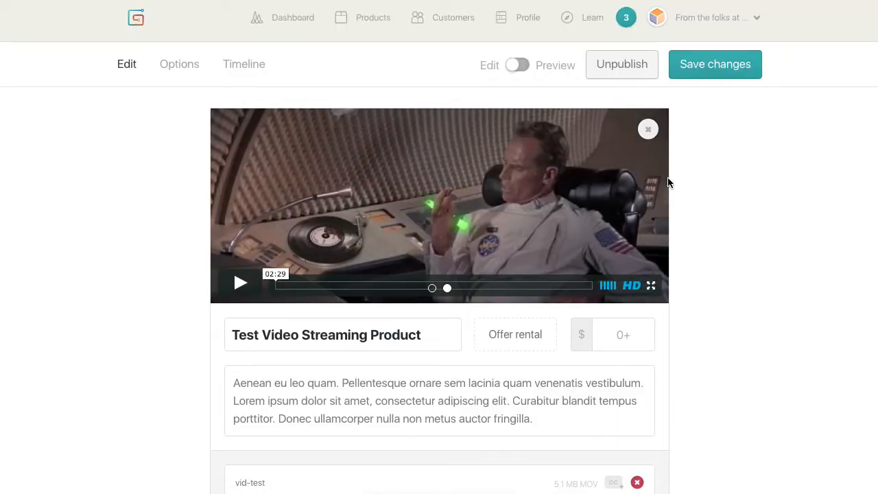
{"action": "scroll", "scroll_direction": "down", "scroll_amount": 3}
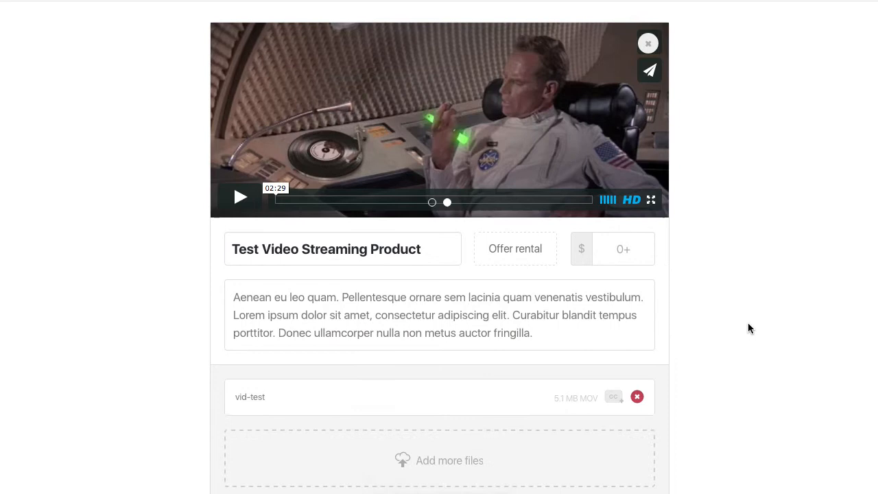
{"action": "scroll", "scroll_direction": "down", "scroll_amount": 3}
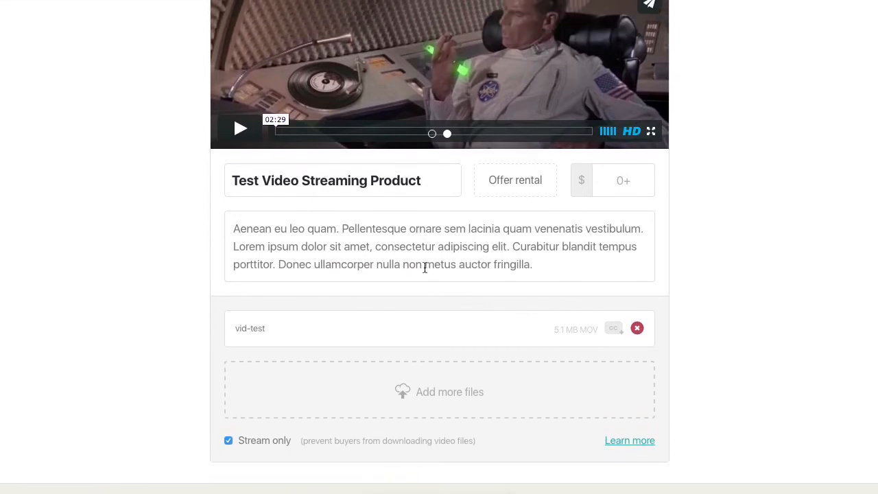
{"action": "mouse_move", "coordinate": [362, 267]}
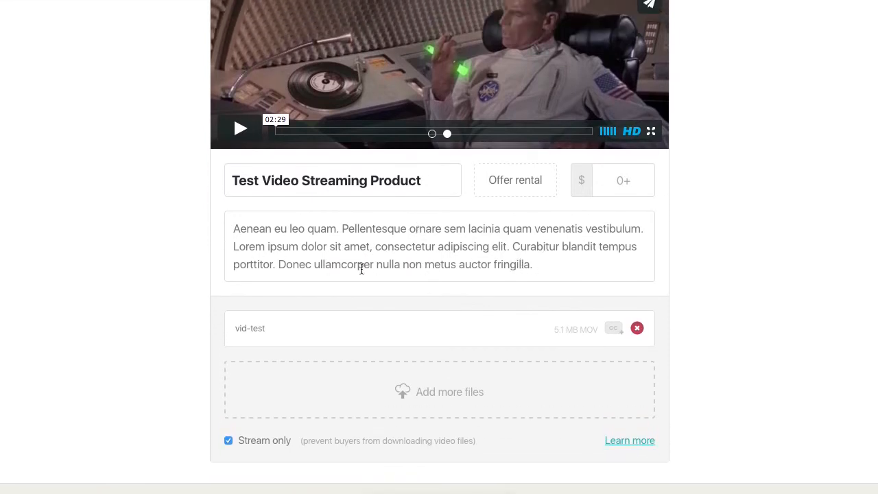
{"action": "scroll", "scroll_direction": "up", "scroll_amount": 3}
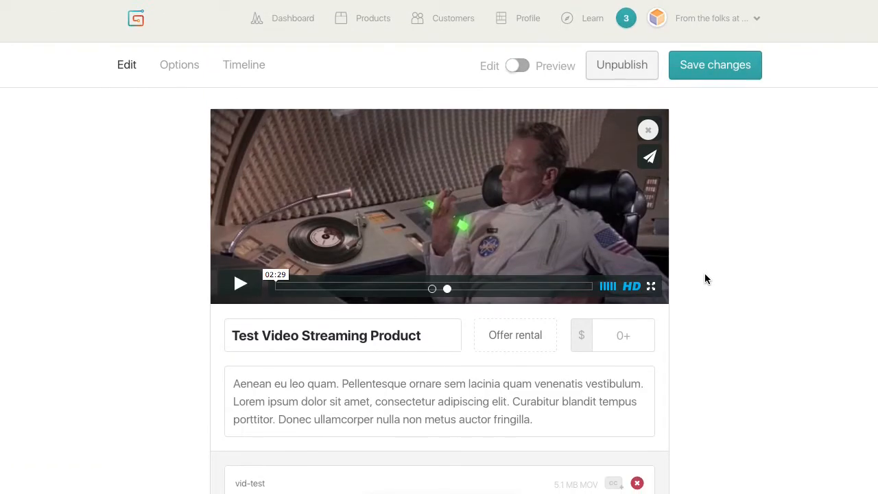
{"action": "left_click", "coordinate": [516, 66]}
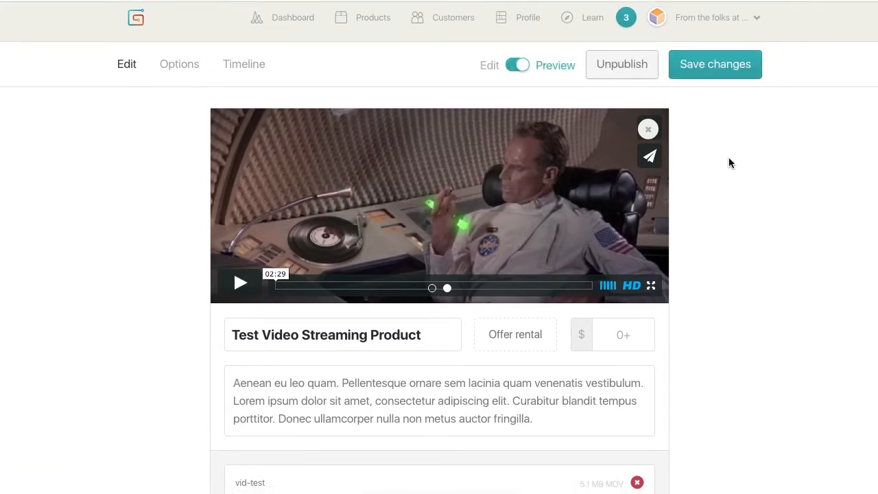
In the buyer-facing preview, play and pause the Vimeo cover video and enter 0 as the fair price
{"action": "left_click", "coordinate": [517, 65]}
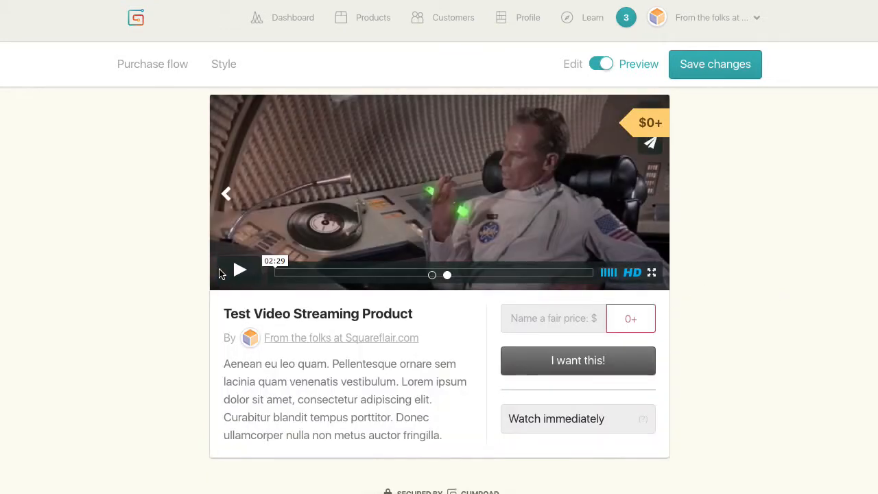
{"action": "left_click", "coordinate": [240, 269]}
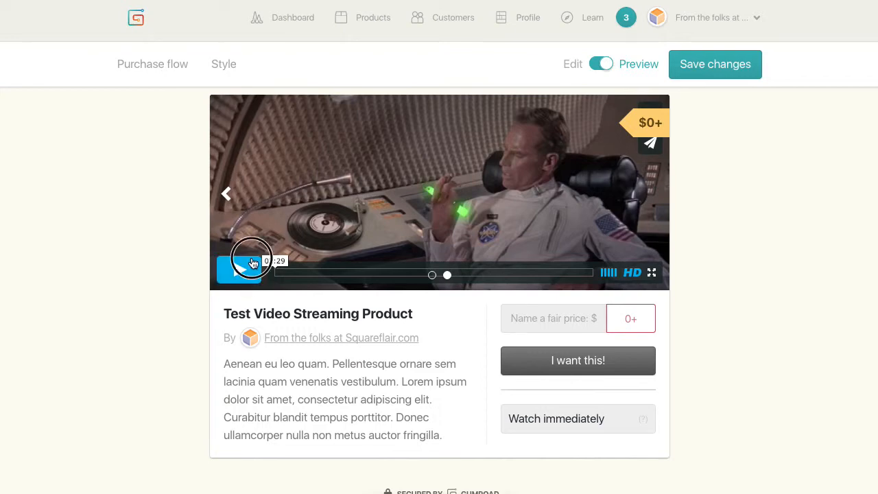
{"action": "left_click", "coordinate": [239, 269]}
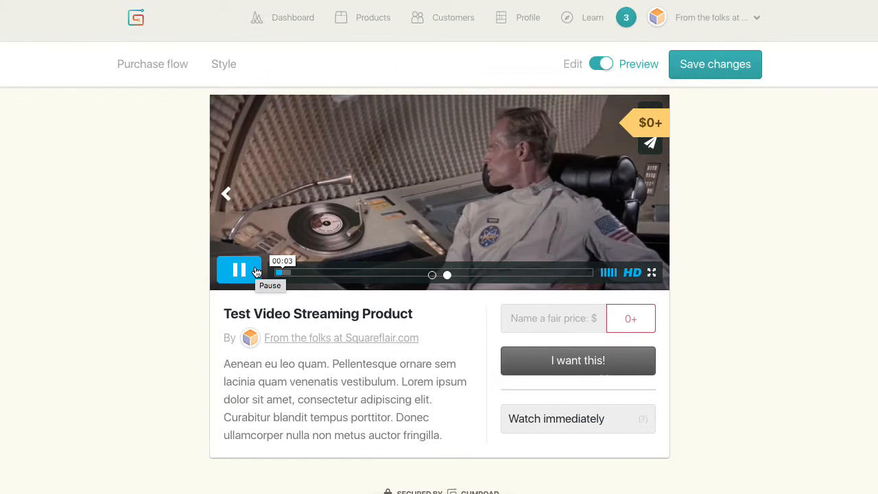
{"action": "left_click", "coordinate": [239, 269]}
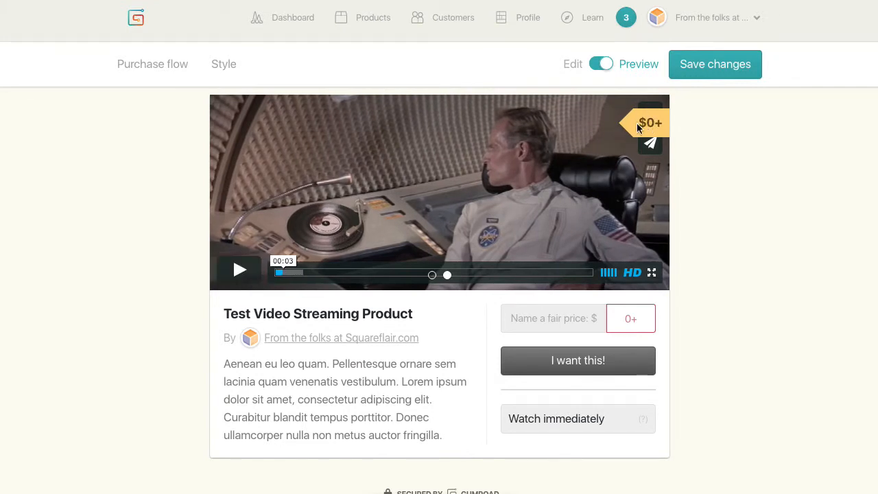
{"action": "mouse_move", "coordinate": [556, 218]}
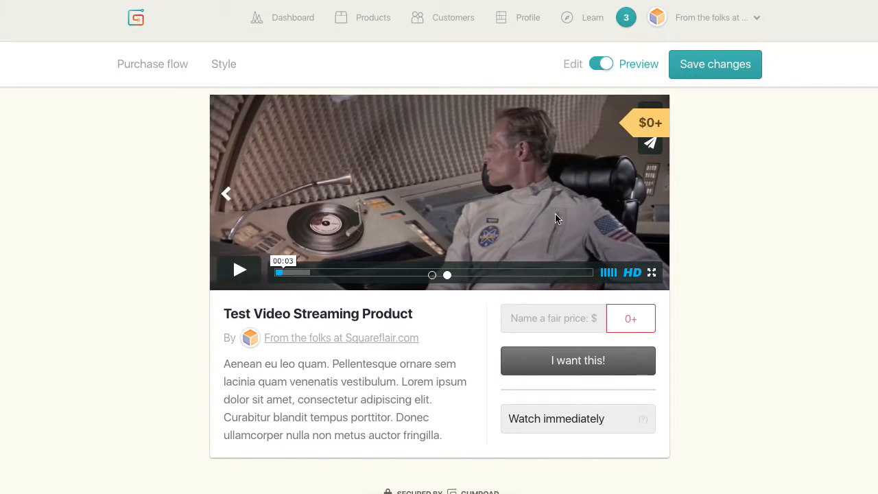
{"action": "scroll", "scroll_direction": "down", "scroll_amount": 3}
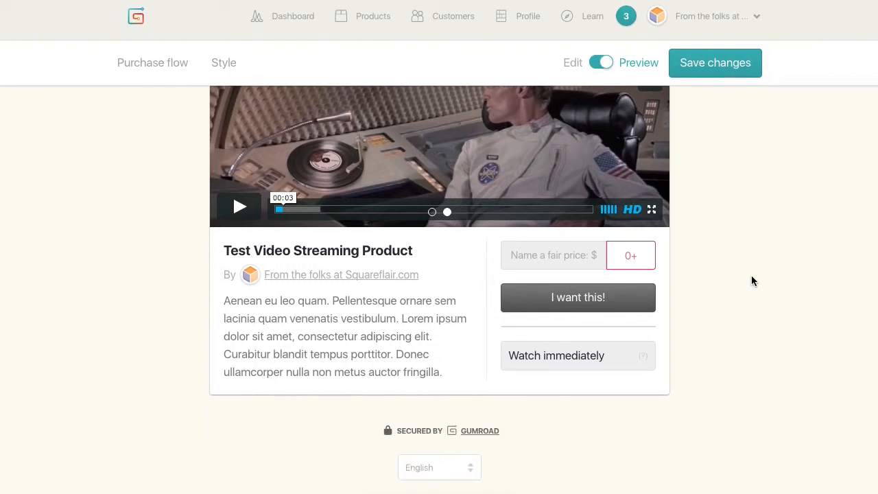
{"action": "scroll", "scroll_direction": "up", "scroll_amount": 3}
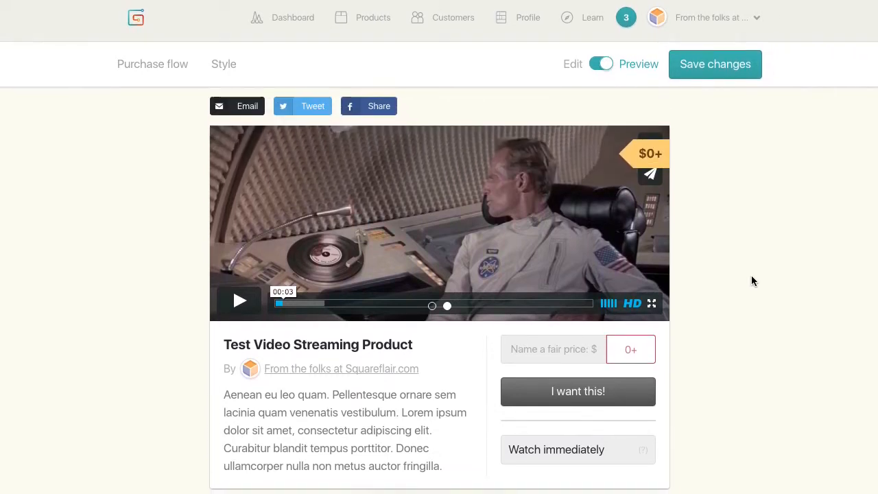
{"action": "scroll", "scroll_direction": "down", "scroll_amount": 3}
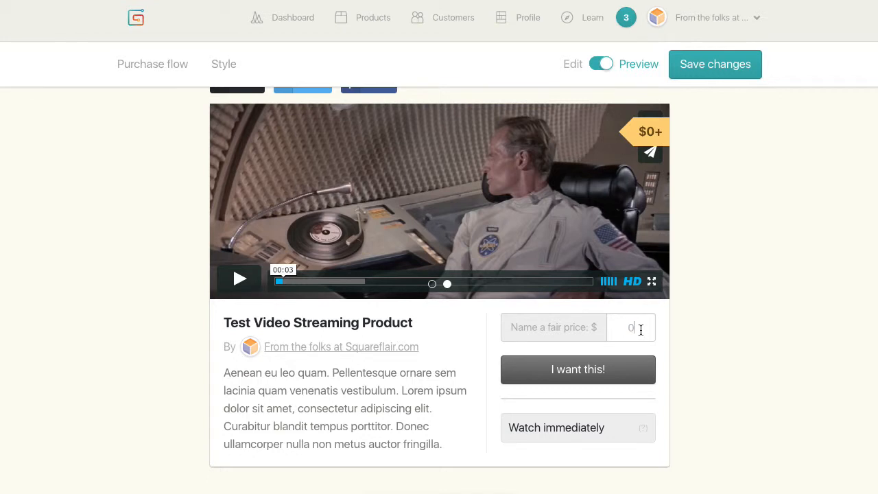
{"action": "mouse_move", "coordinate": [612, 376]}
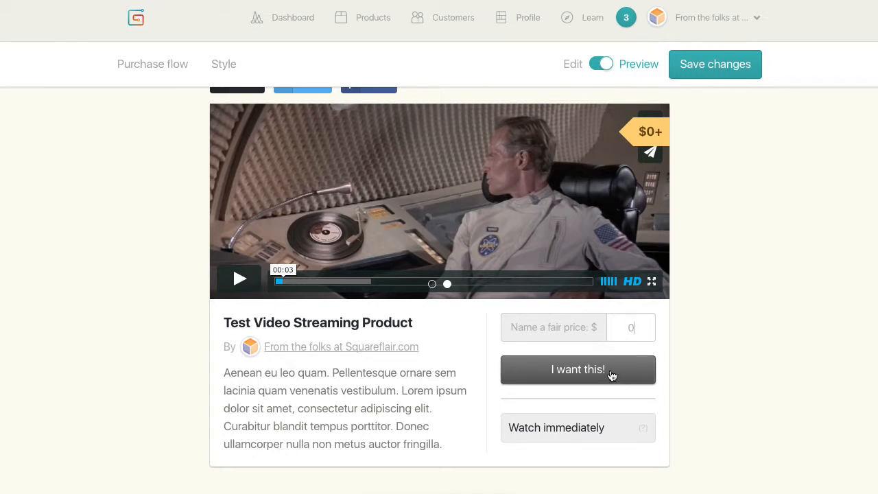
Check out Test Video Streaming Product at $0 and complete the free test purchase to reach the receipt
{"action": "left_click", "coordinate": [577, 369]}
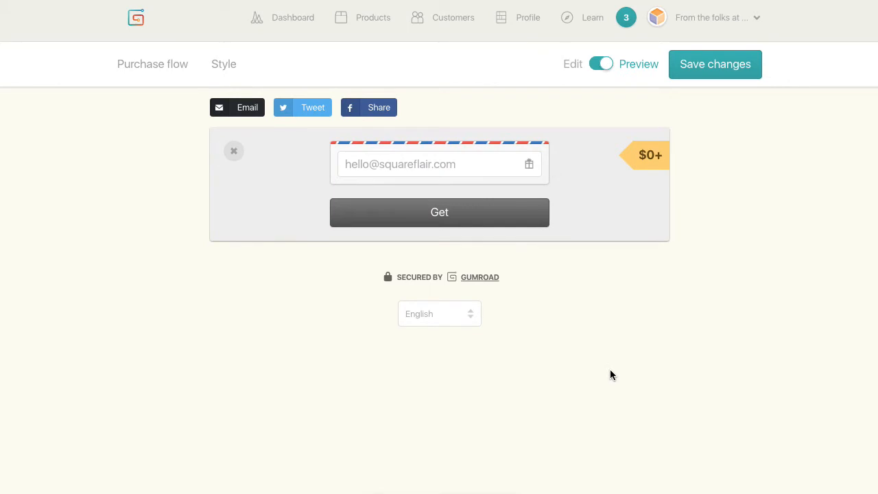
{"action": "left_click", "coordinate": [439, 211]}
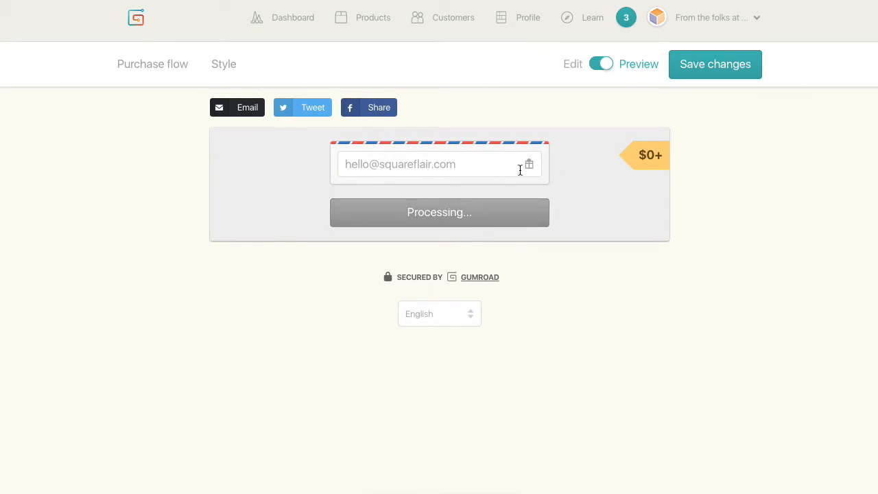
{"action": "left_click", "coordinate": [439, 211]}
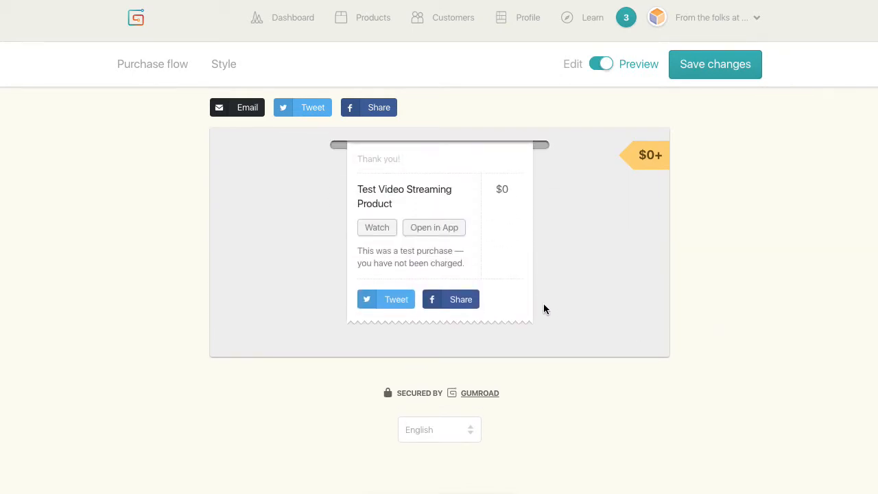
{"action": "mouse_move", "coordinate": [585, 271]}
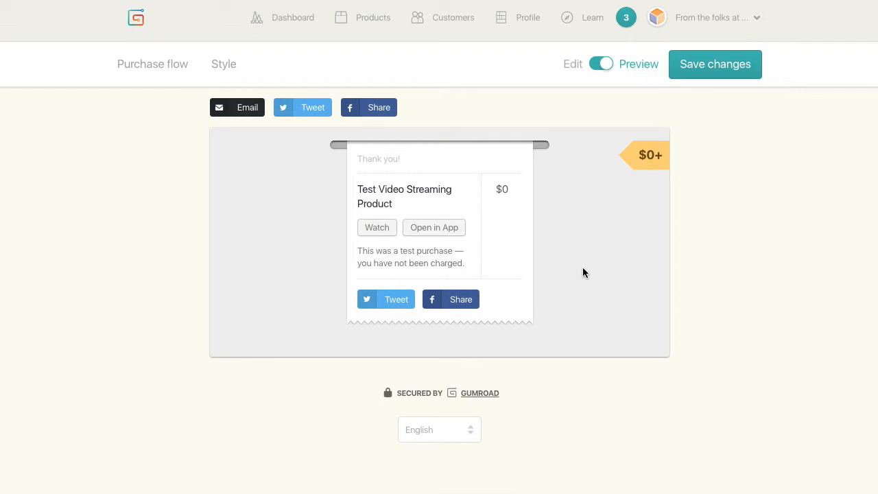
{"action": "mouse_move", "coordinate": [579, 282]}
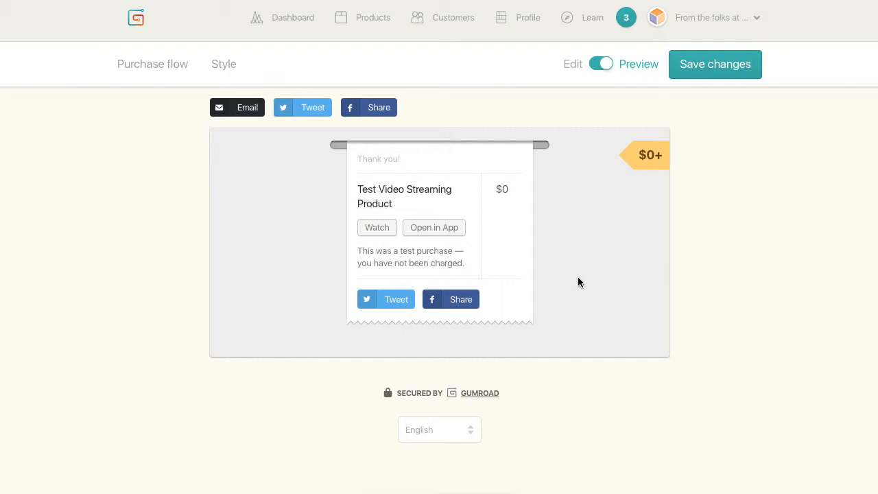
{"action": "mouse_move", "coordinate": [453, 259]}
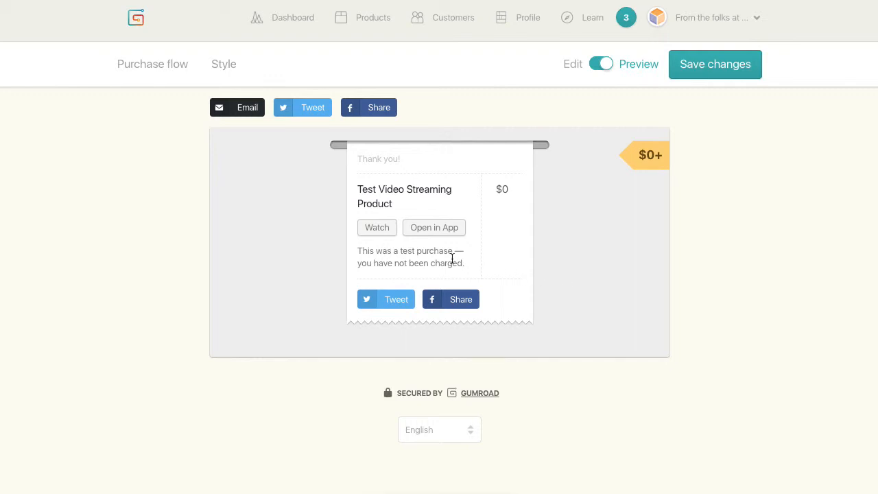
View the Gumroad Library app-download options, try and cancel 'Text me a link', then save the product changes
{"action": "left_click", "coordinate": [433, 228]}
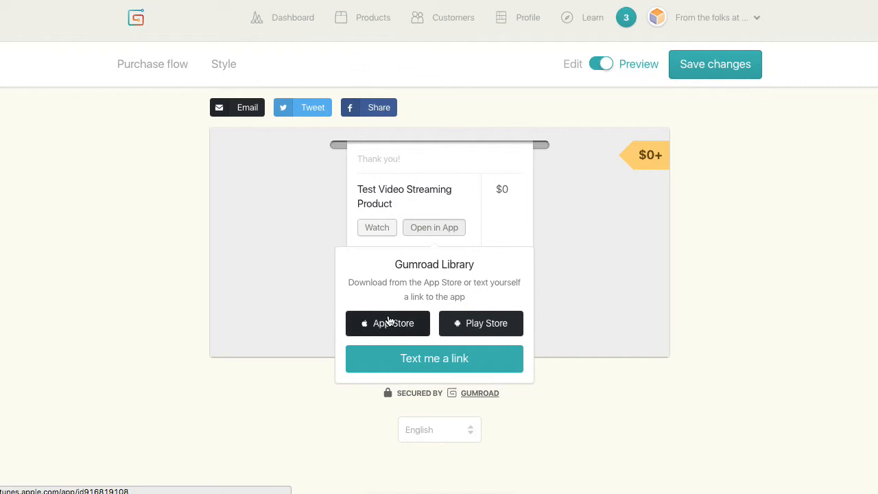
{"action": "mouse_move", "coordinate": [393, 327]}
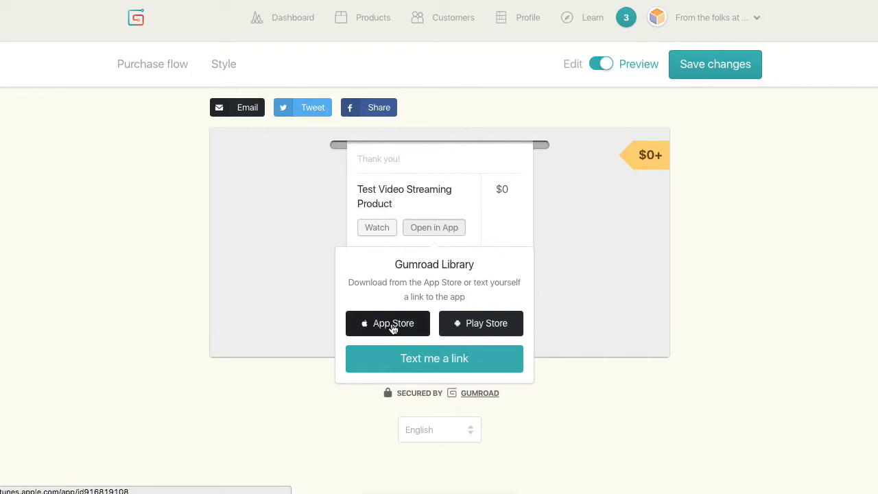
{"action": "mouse_move", "coordinate": [438, 363]}
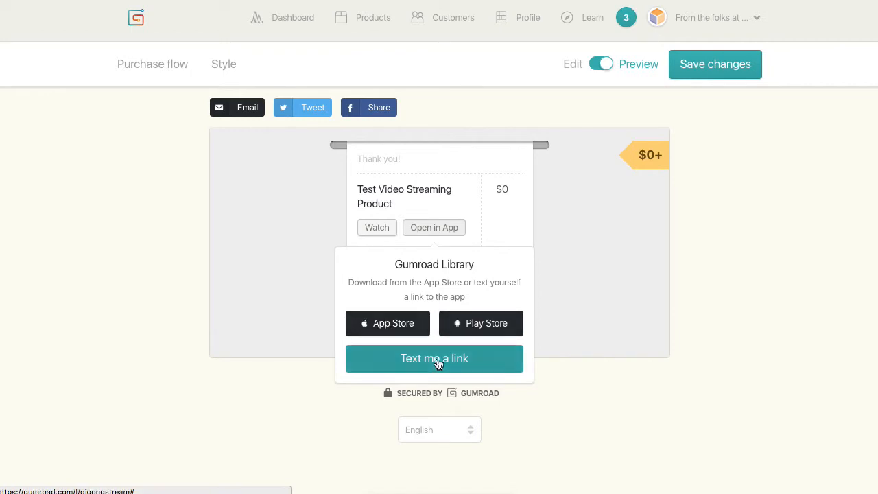
{"action": "left_click", "coordinate": [434, 358]}
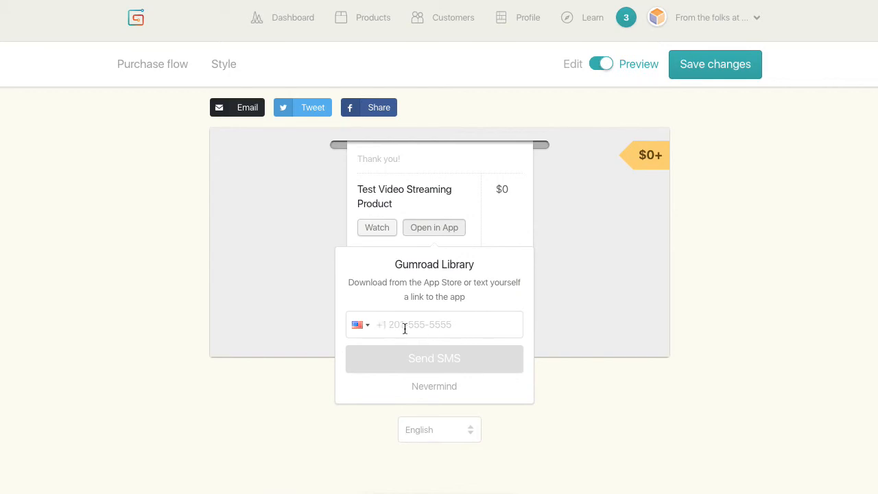
{"action": "left_click", "coordinate": [434, 387]}
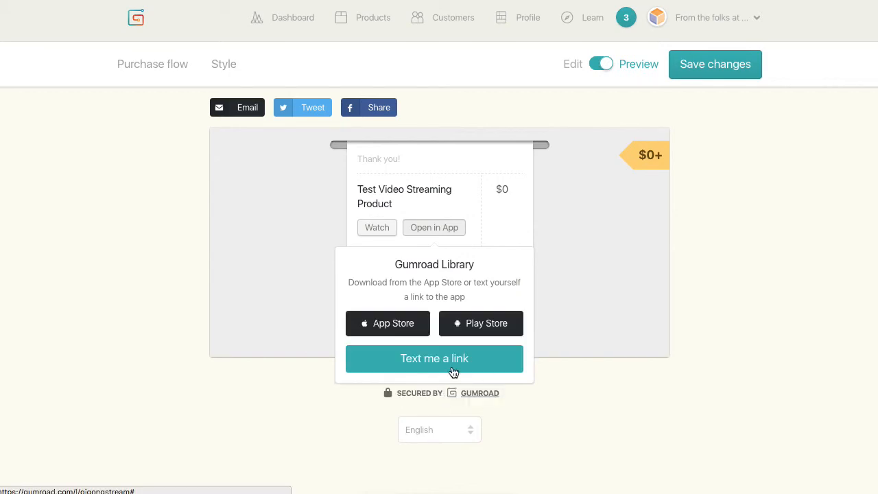
{"action": "mouse_move", "coordinate": [324, 279]}
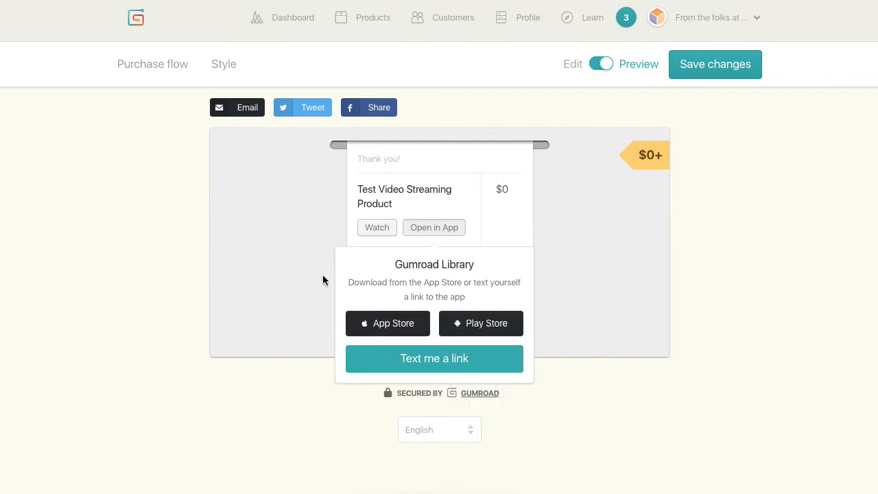
{"action": "mouse_move", "coordinate": [625, 420]}
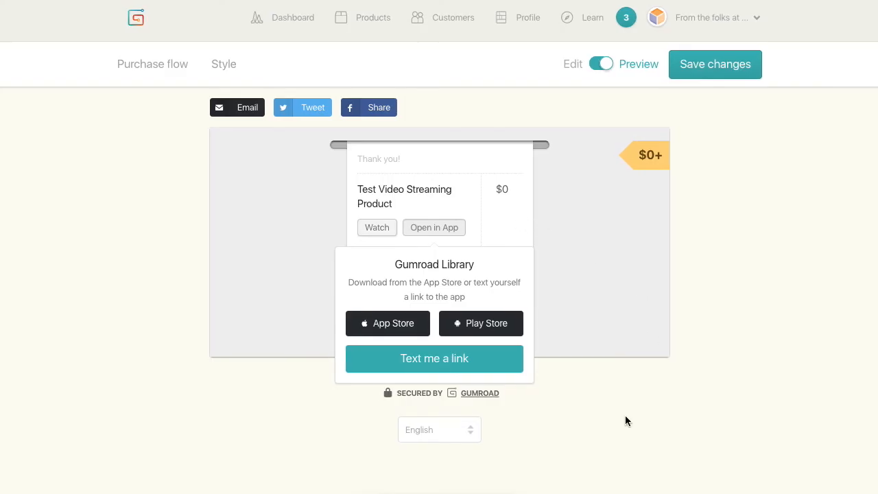
{"action": "mouse_move", "coordinate": [727, 314]}
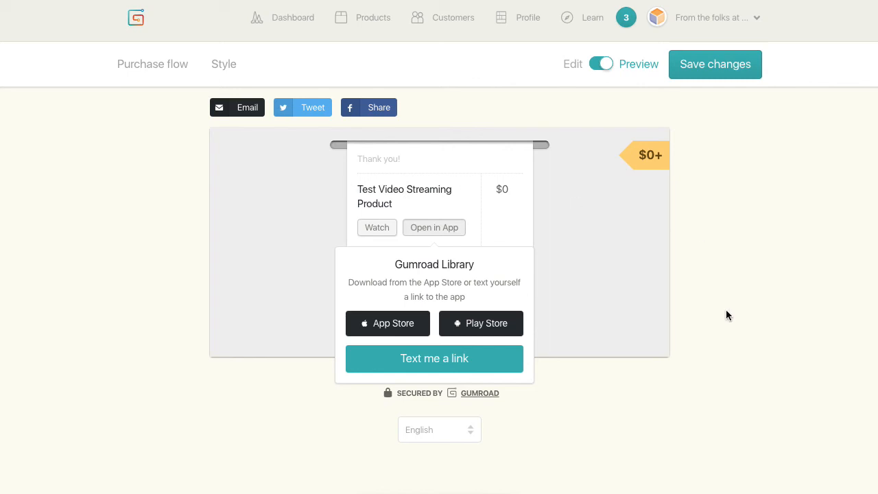
{"action": "mouse_move", "coordinate": [623, 295]}
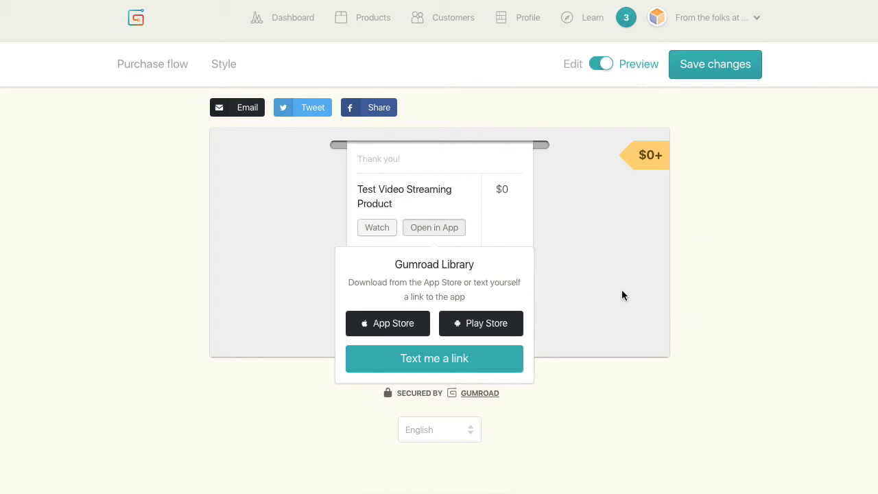
{"action": "mouse_move", "coordinate": [658, 318]}
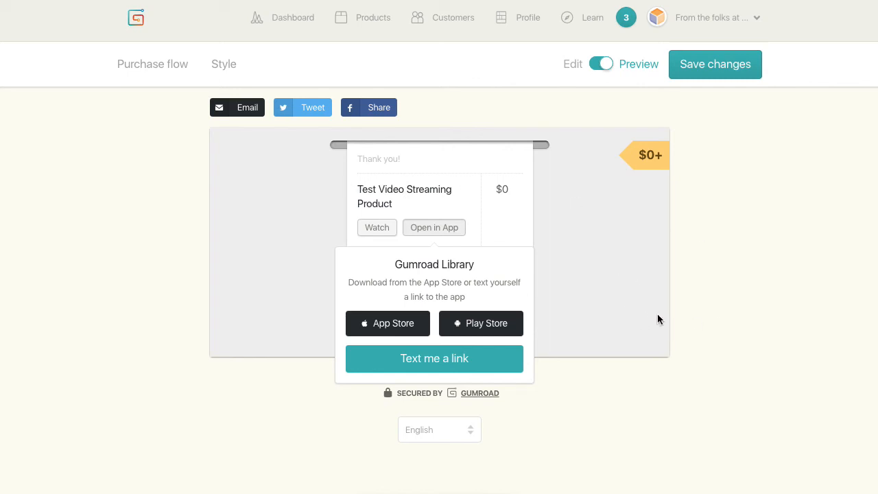
{"action": "mouse_move", "coordinate": [672, 307]}
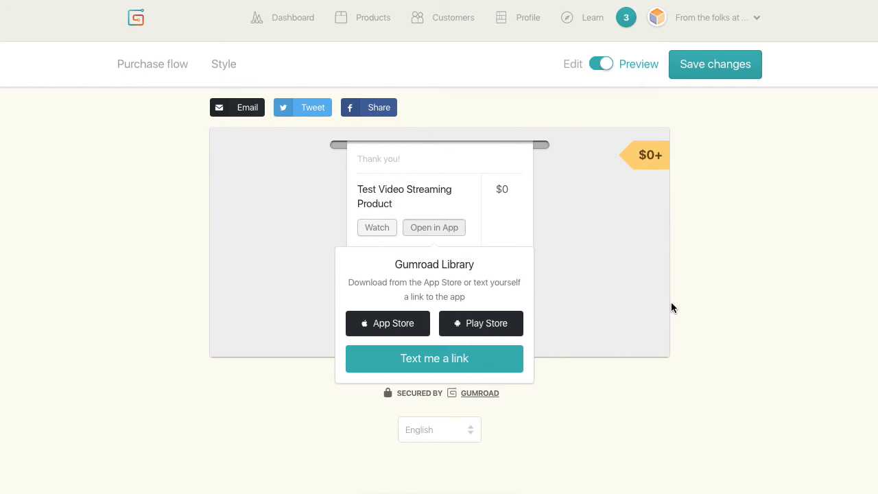
{"action": "mouse_move", "coordinate": [638, 343]}
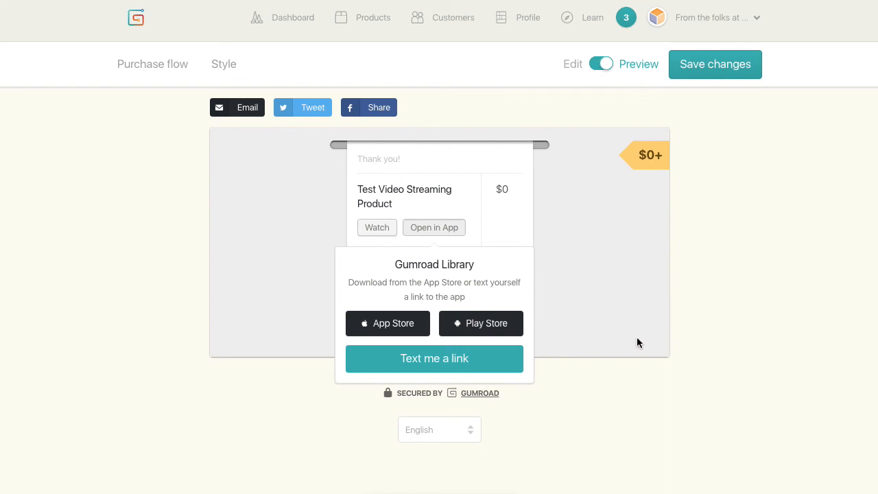
{"action": "mouse_move", "coordinate": [328, 212]}
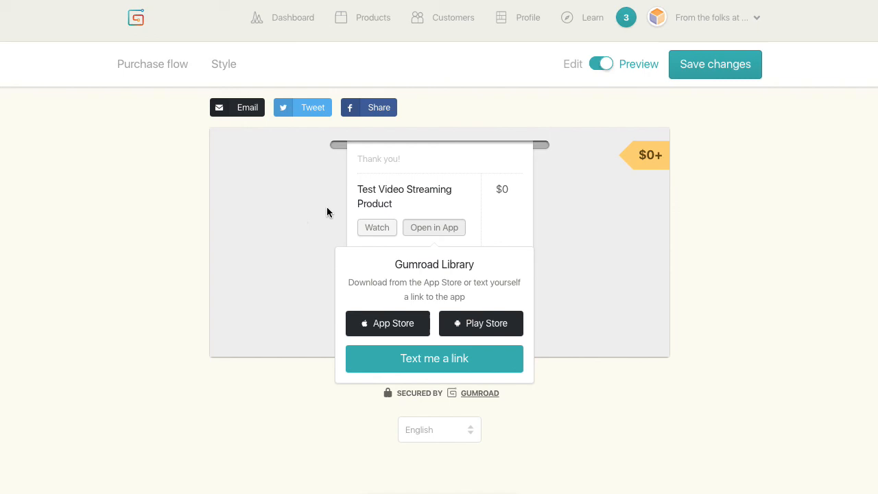
{"action": "left_click", "coordinate": [715, 65]}
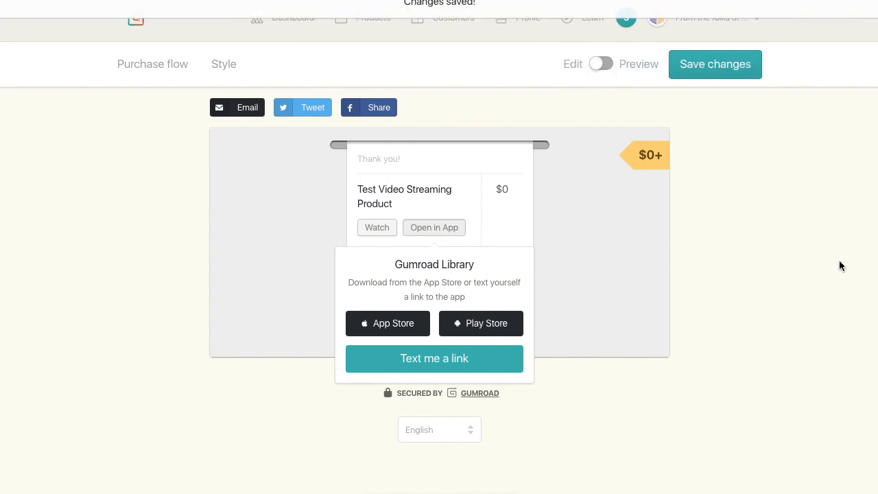